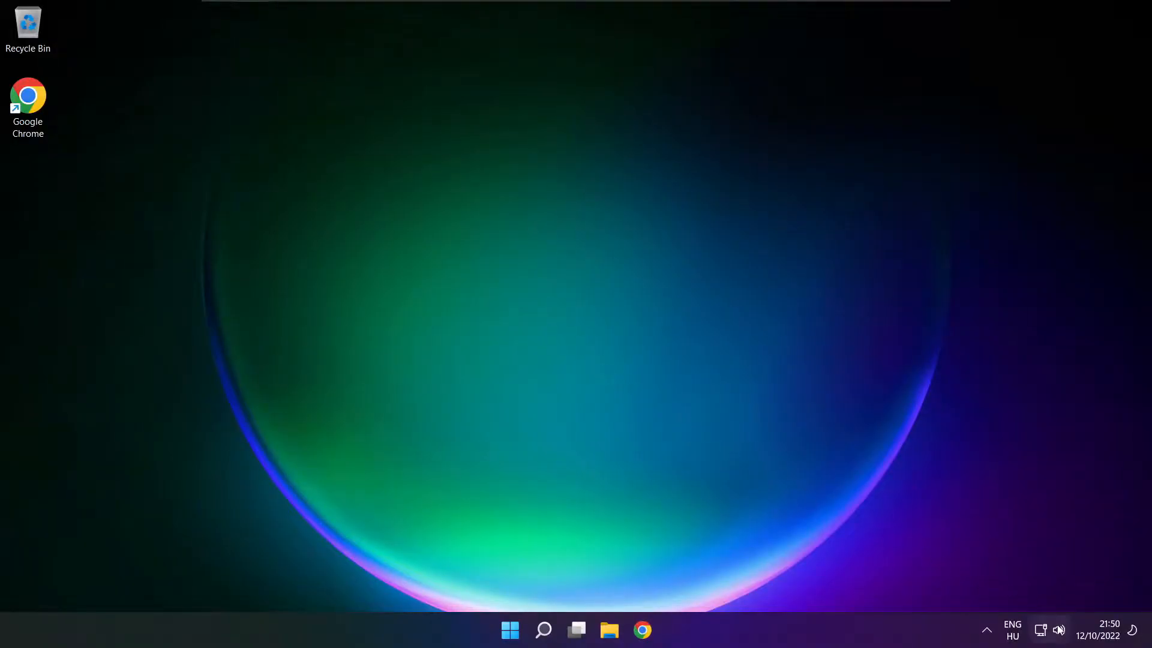
Step: Route sound output to Speakers (High Definition Audio Device) from the Quick Settings device list, then dismiss it
{"action": "left_click", "coordinate": [1051, 630]}
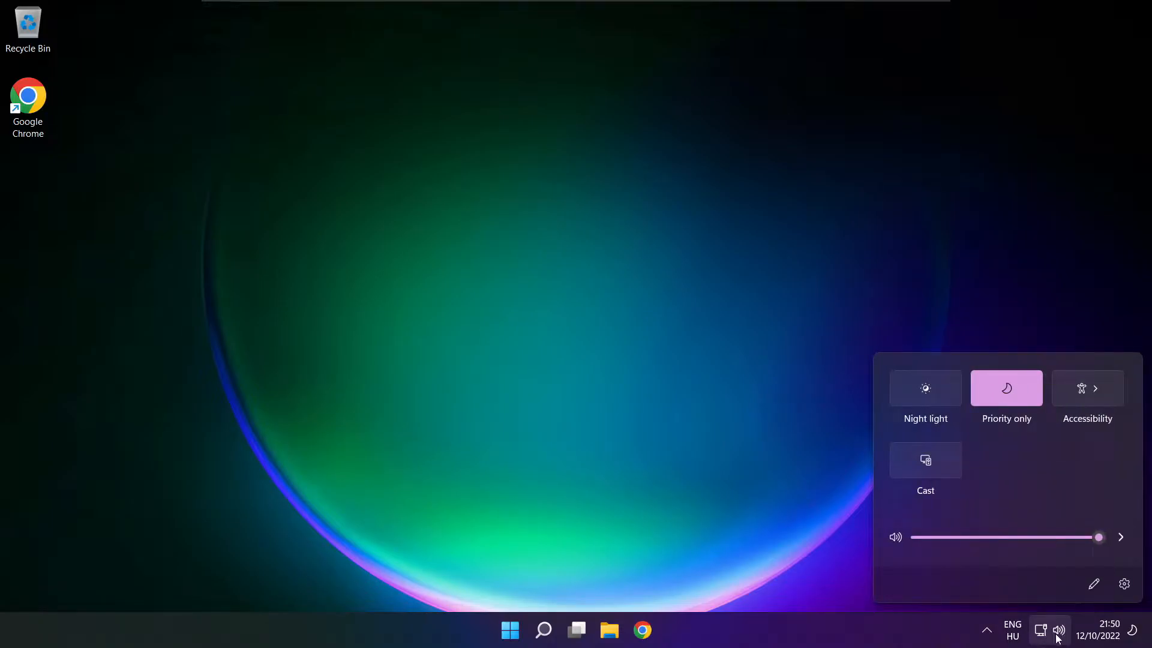
{"action": "mouse_move", "coordinate": [1120, 537]}
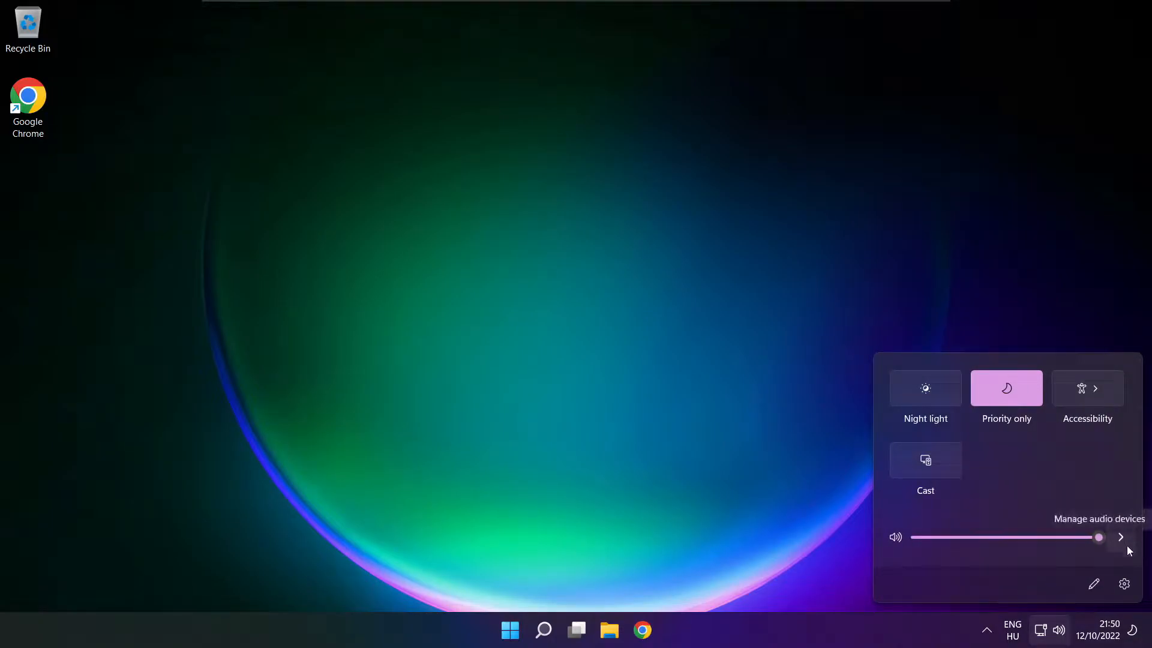
{"action": "left_click", "coordinate": [1121, 537]}
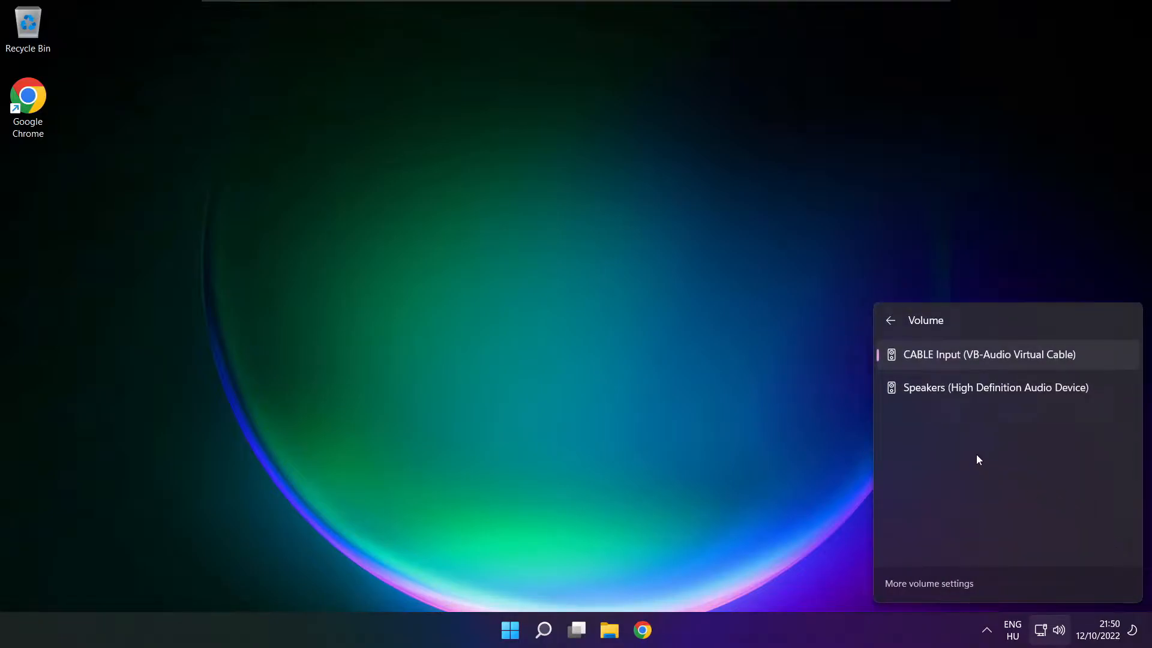
{"action": "mouse_move", "coordinate": [1048, 395]}
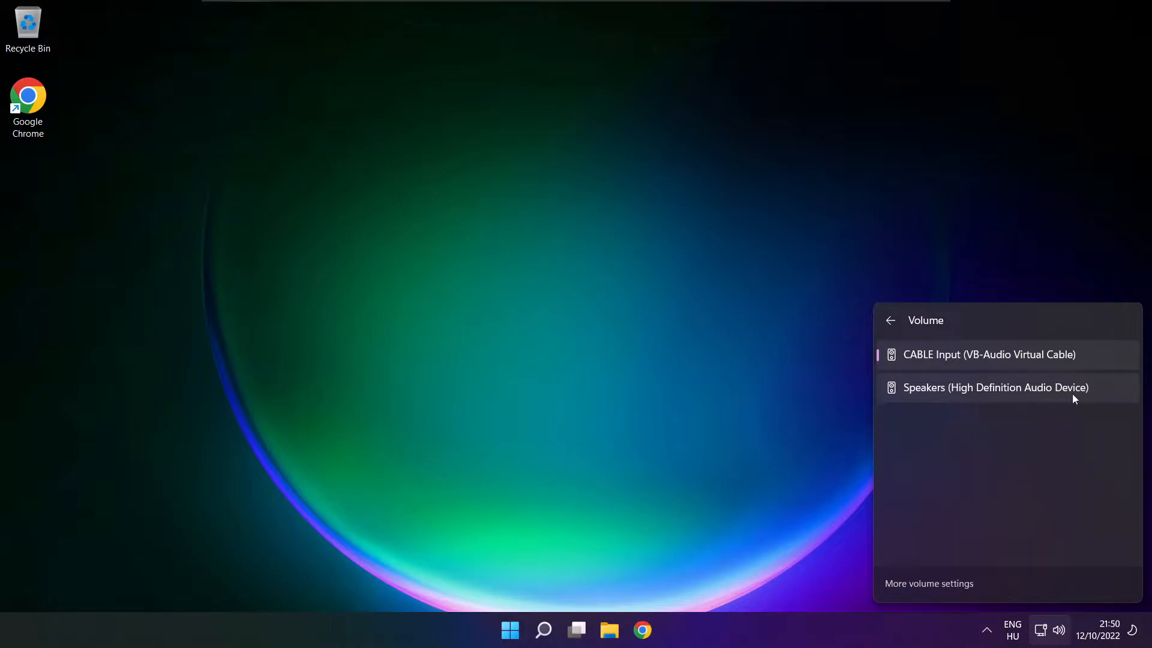
{"action": "left_click", "coordinate": [996, 387]}
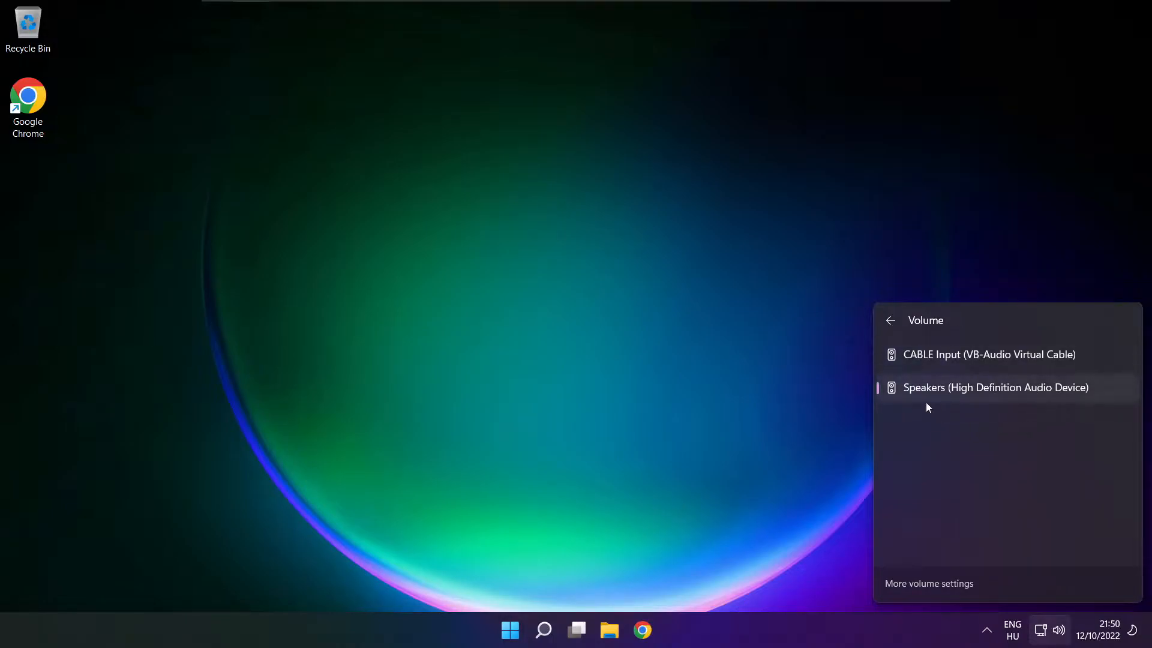
{"action": "mouse_move", "coordinate": [947, 463]}
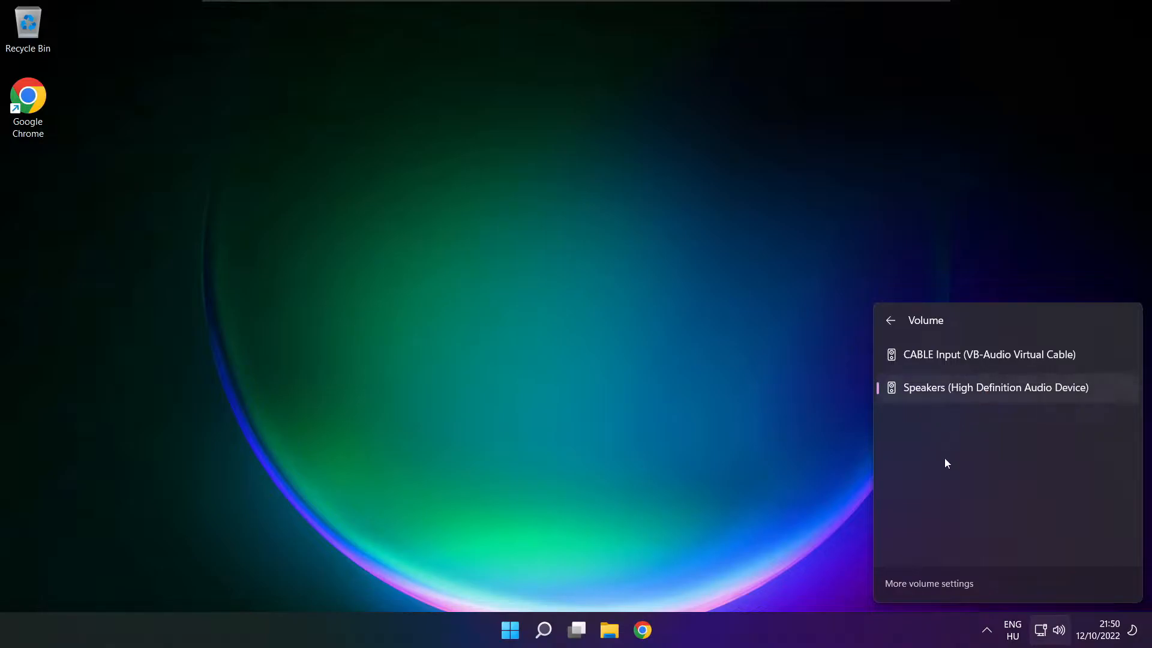
{"action": "mouse_move", "coordinate": [609, 354]}
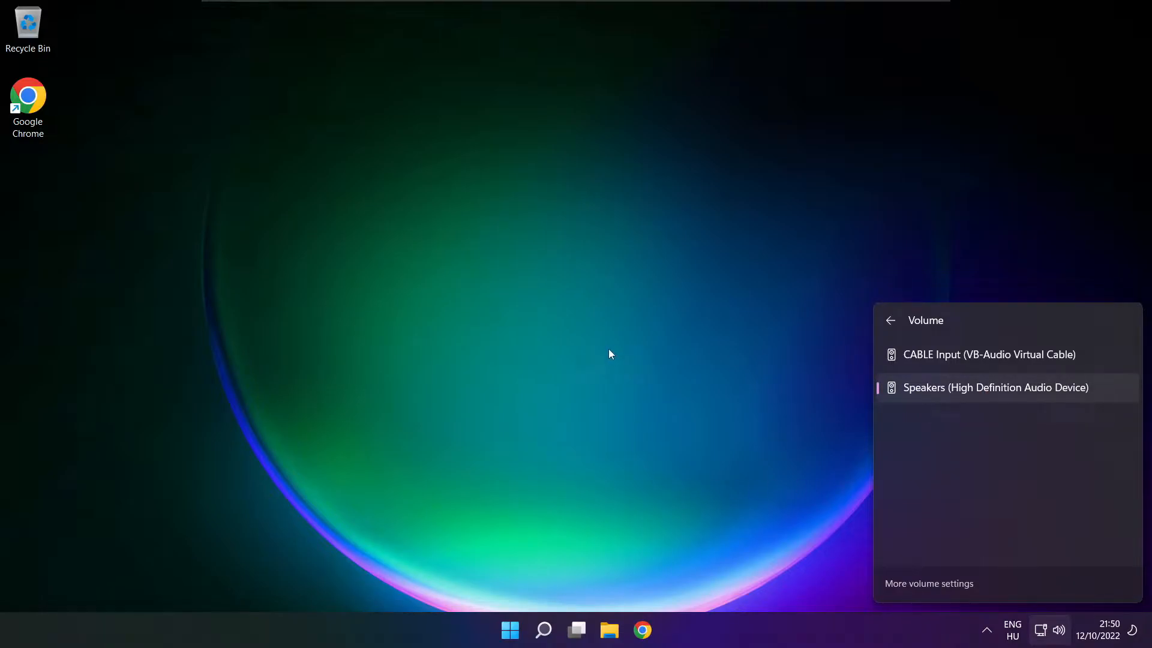
{"action": "left_click", "coordinate": [608, 353]}
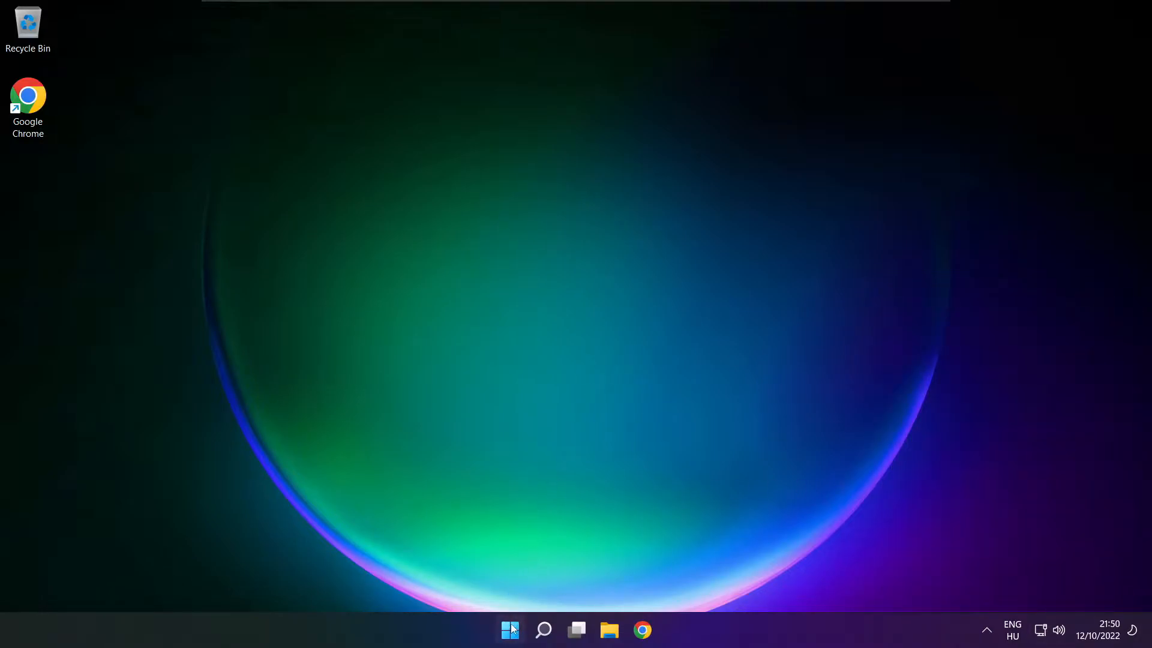
{"action": "left_click", "coordinate": [509, 629]}
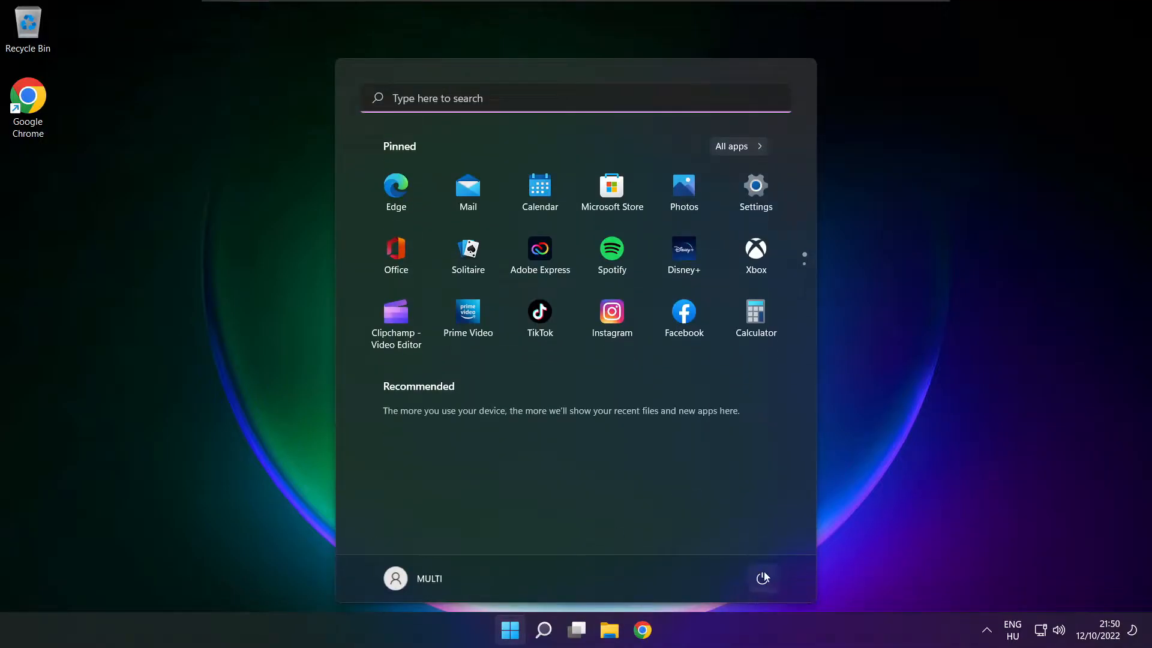
{"action": "left_click", "coordinate": [763, 578]}
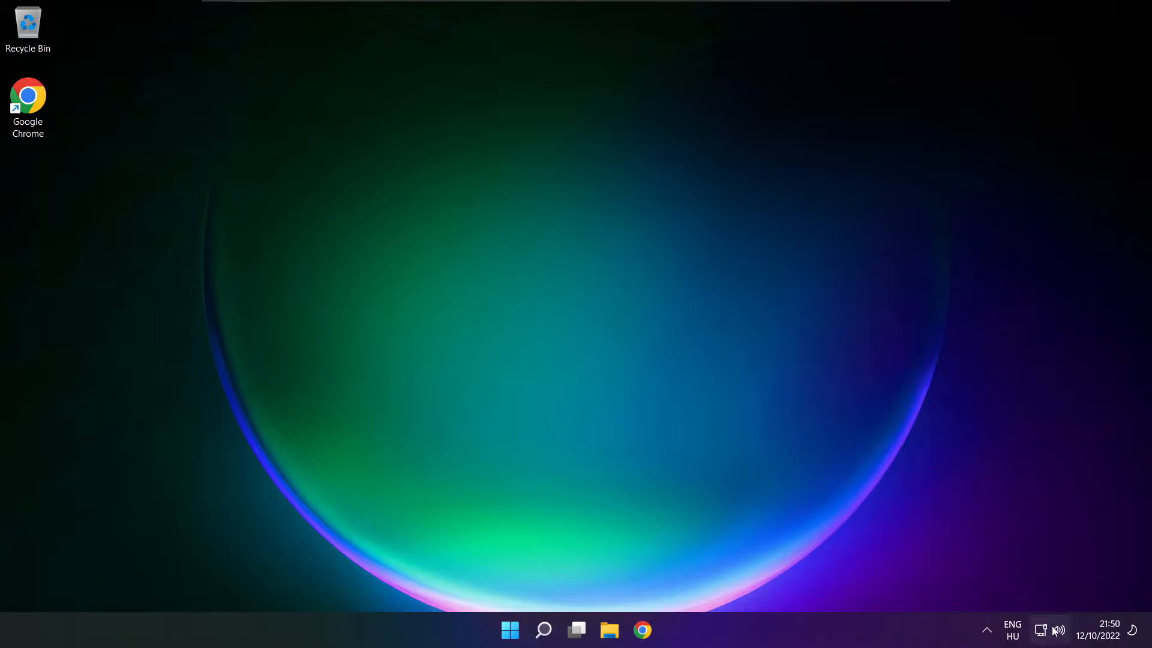
{"action": "mouse_move", "coordinate": [1059, 629]}
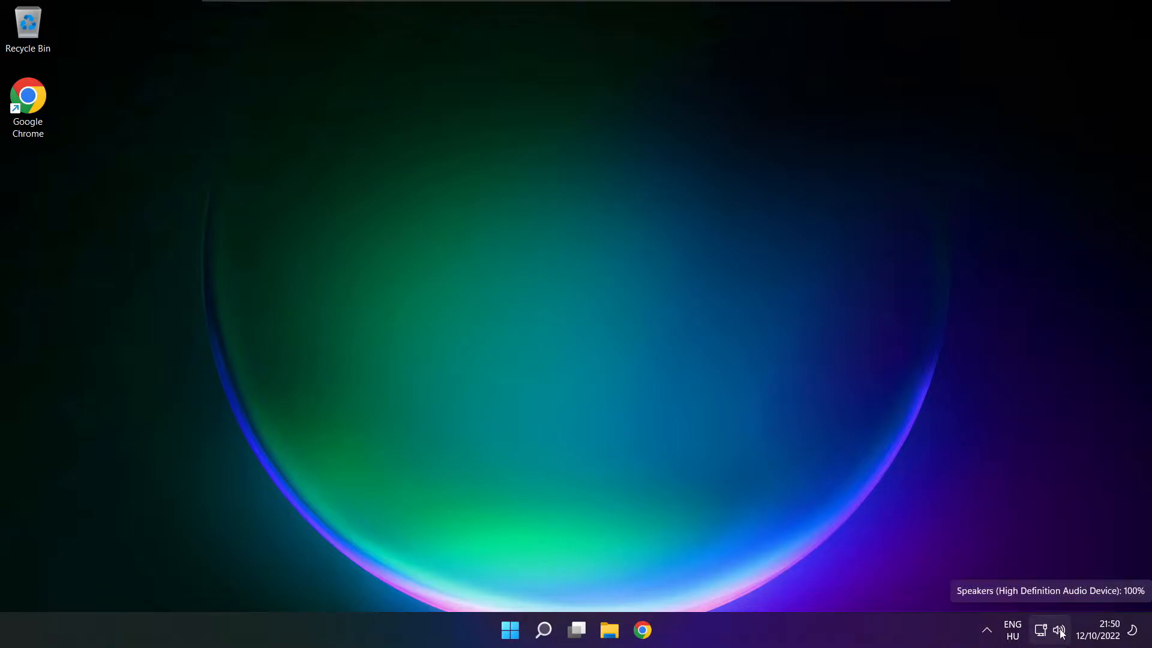
Step: Reach the full Sound settings page via More volume settings in Quick Settings
{"action": "left_click", "coordinate": [1059, 630]}
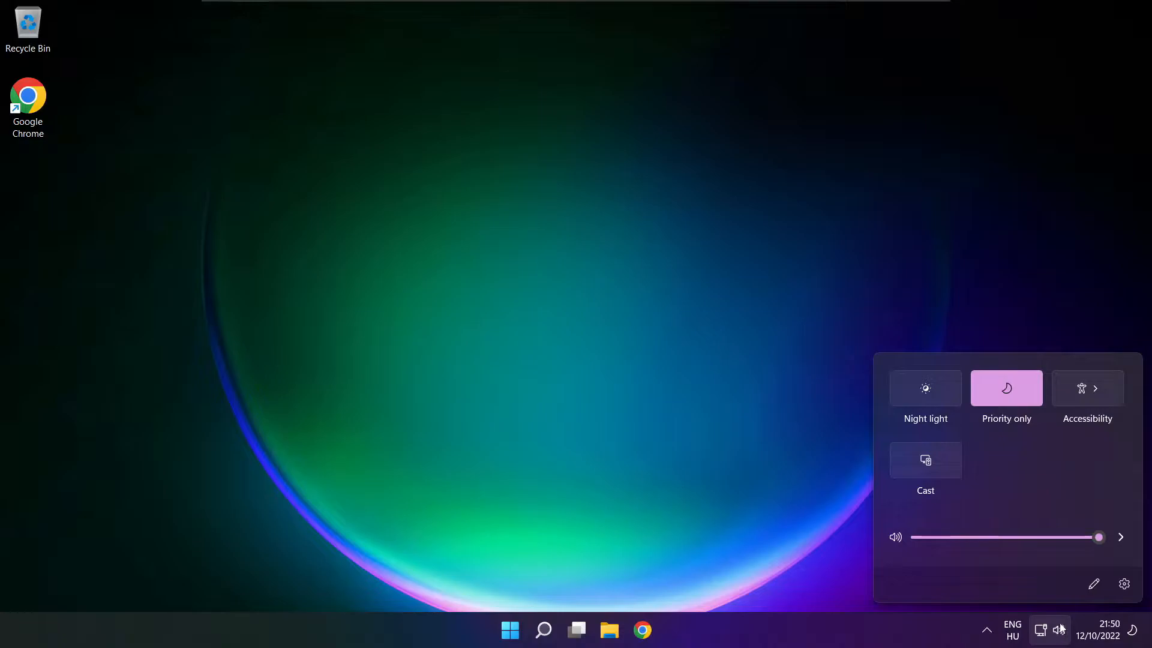
{"action": "left_click", "coordinate": [1120, 537]}
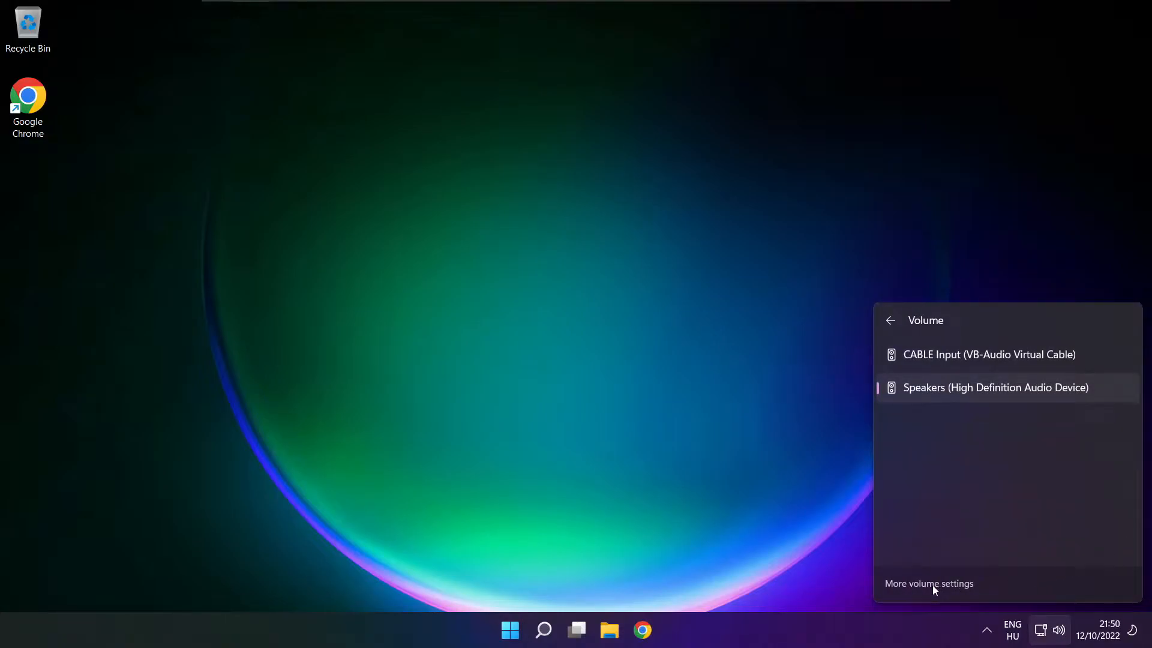
{"action": "left_click", "coordinate": [928, 583]}
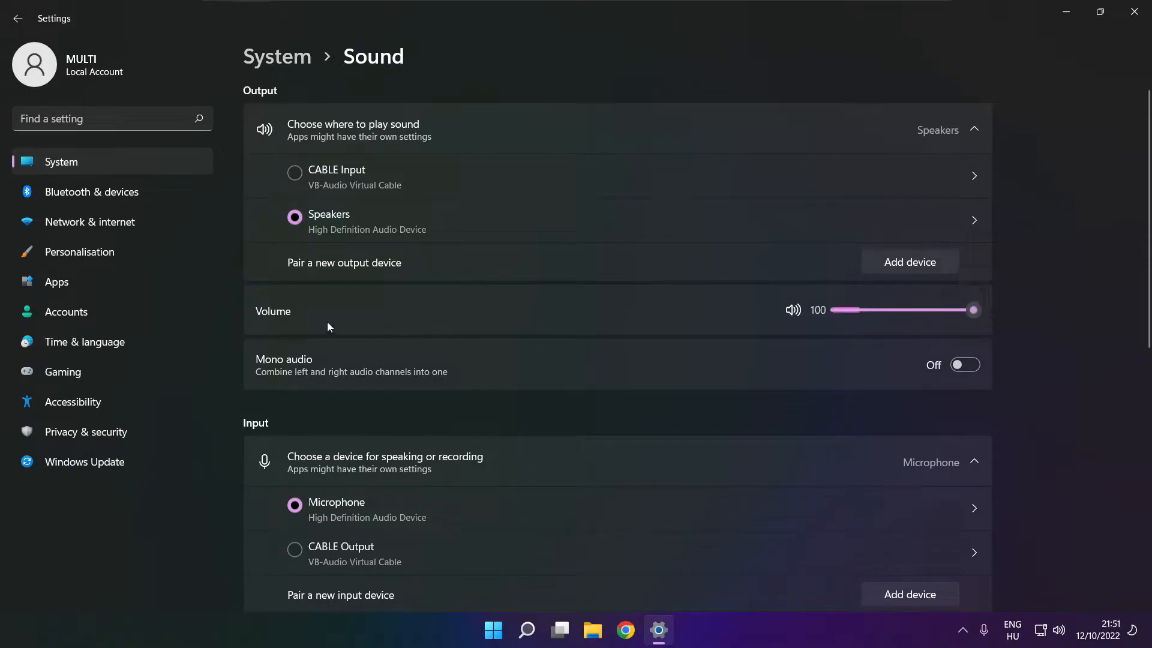
{"action": "mouse_move", "coordinate": [1059, 318]}
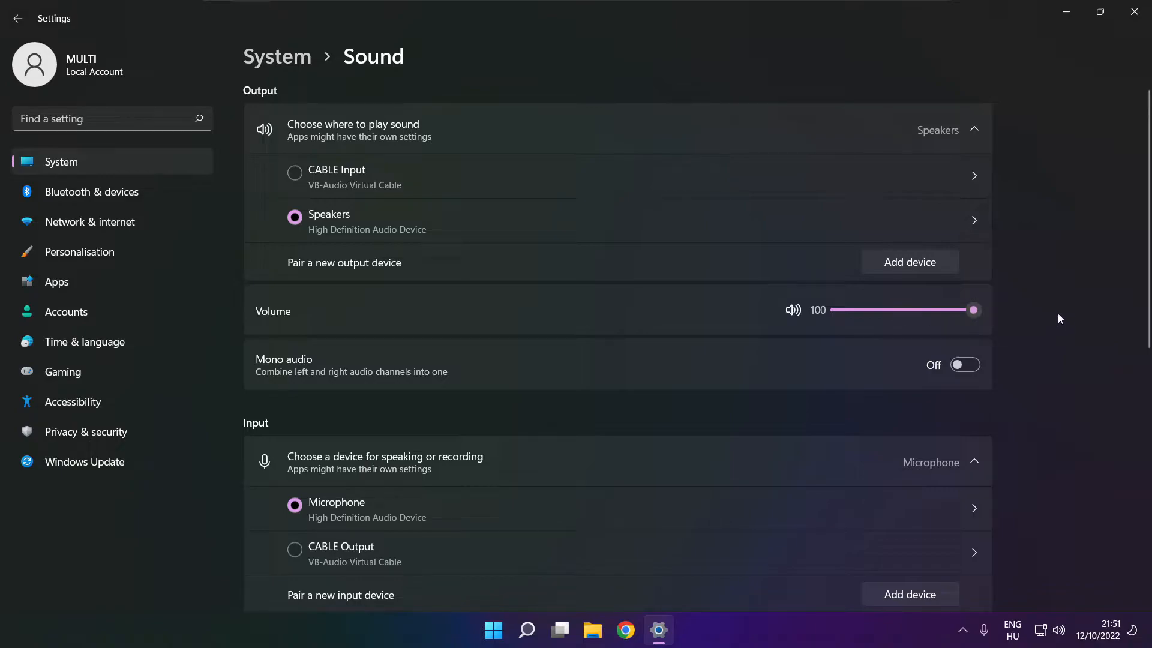
Step: Open More sound settings under Advanced to get the classic Sound control panel
{"action": "scroll", "scroll_direction": "down", "scroll_amount": 3}
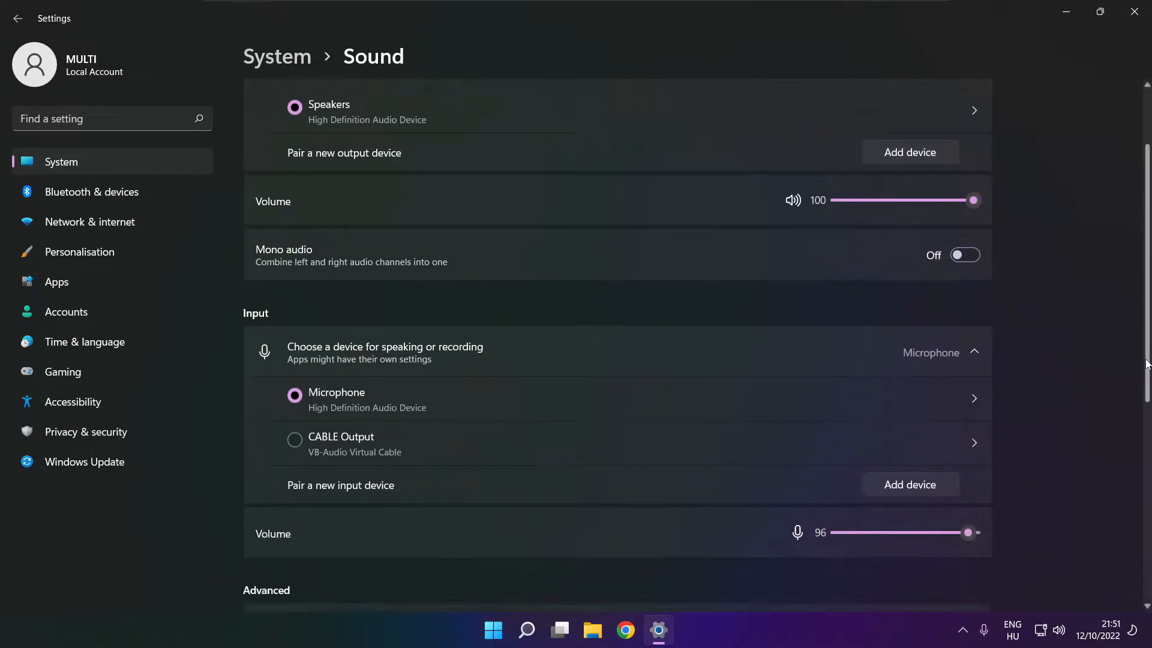
{"action": "scroll", "scroll_direction": "down", "scroll_amount": 3}
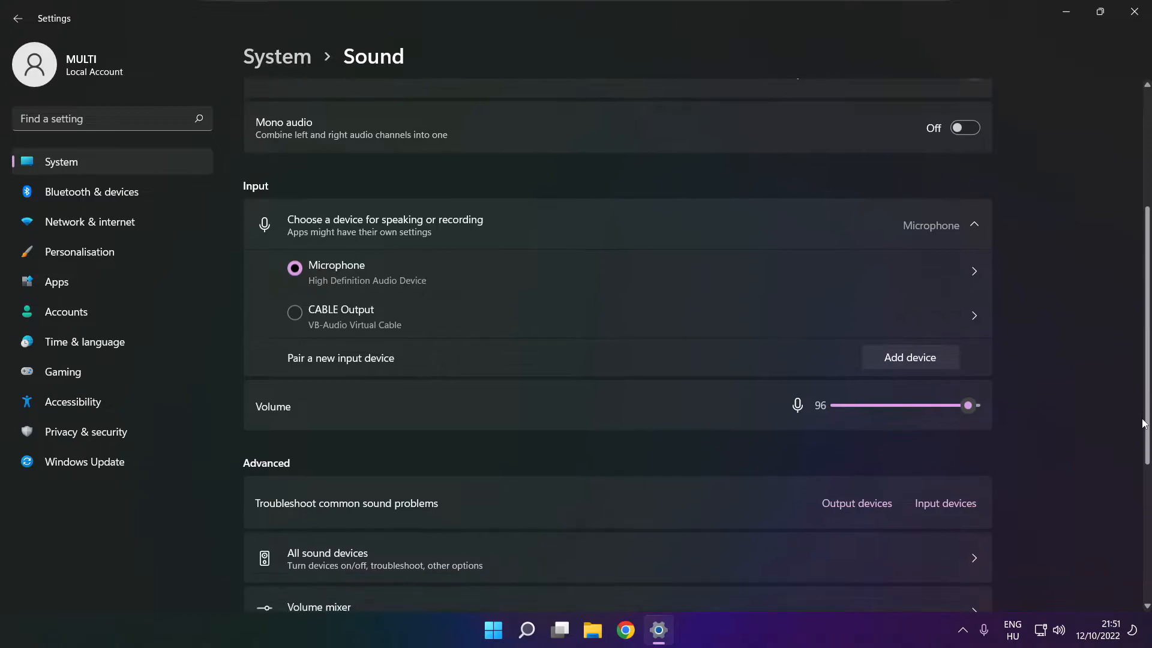
{"action": "scroll", "scroll_direction": "down", "scroll_amount": 3}
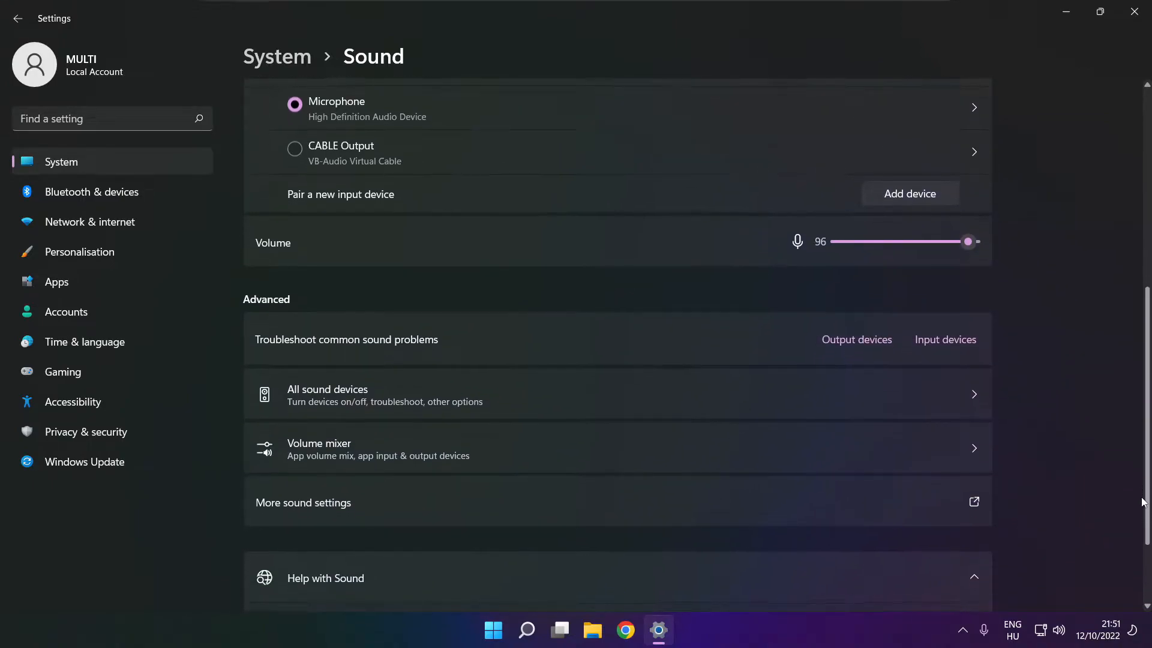
{"action": "mouse_move", "coordinate": [475, 511]}
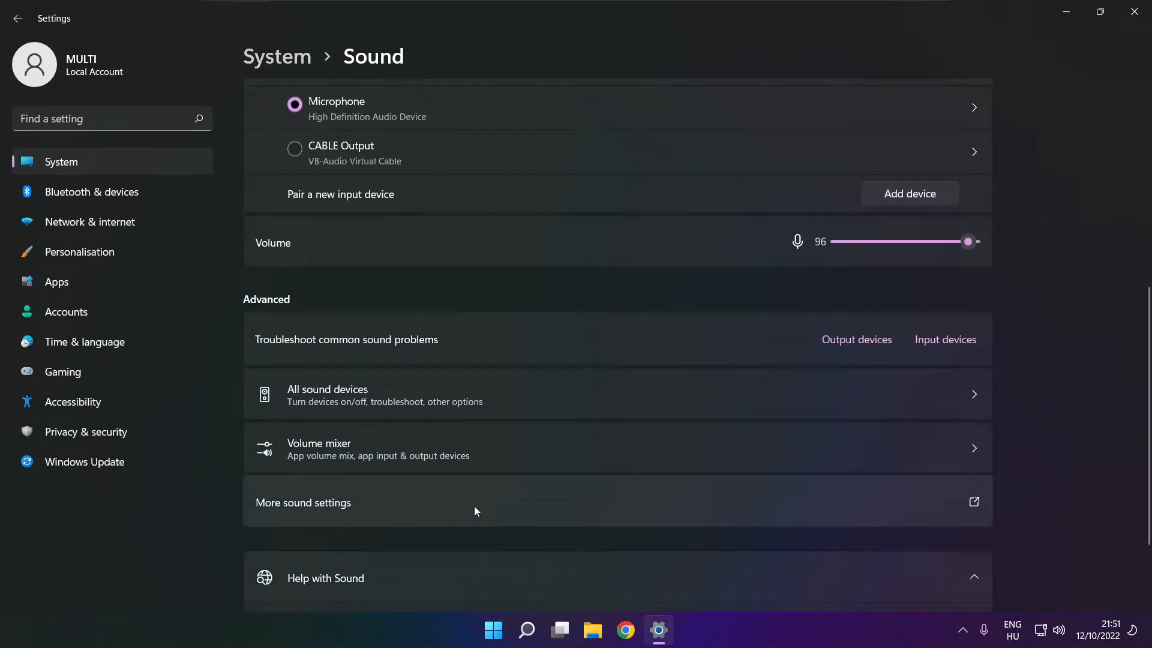
{"action": "left_click", "coordinate": [302, 502]}
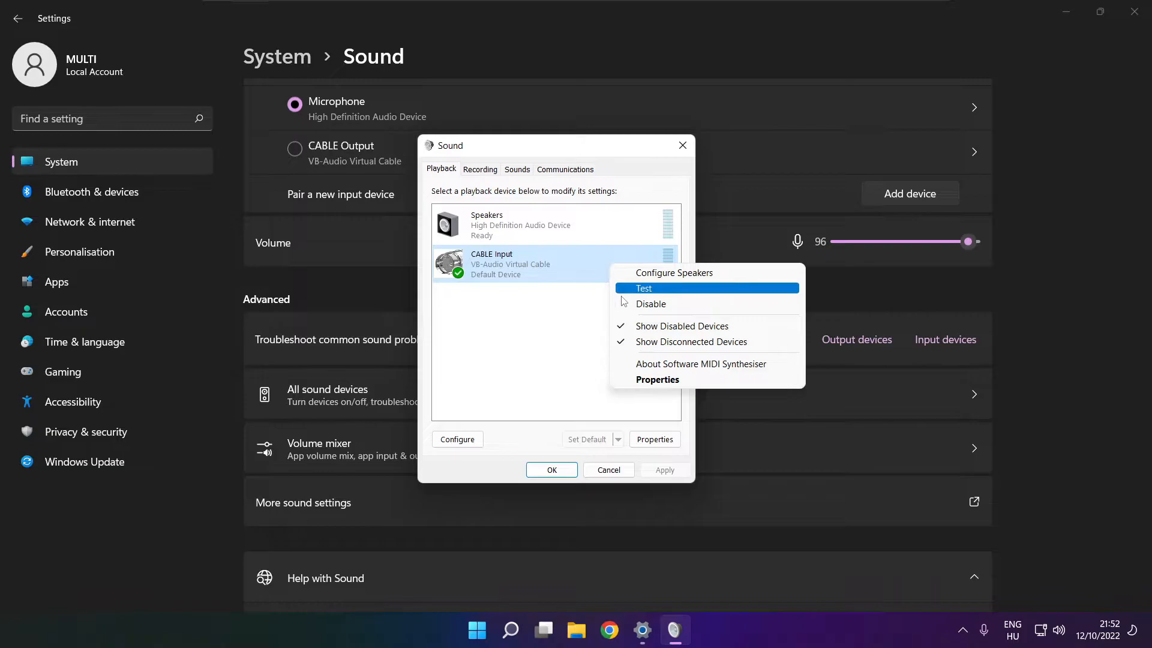
Step: Disable CABLE Input, make Speakers the default playback device and start its Configure wizard
{"action": "left_click", "coordinate": [650, 304]}
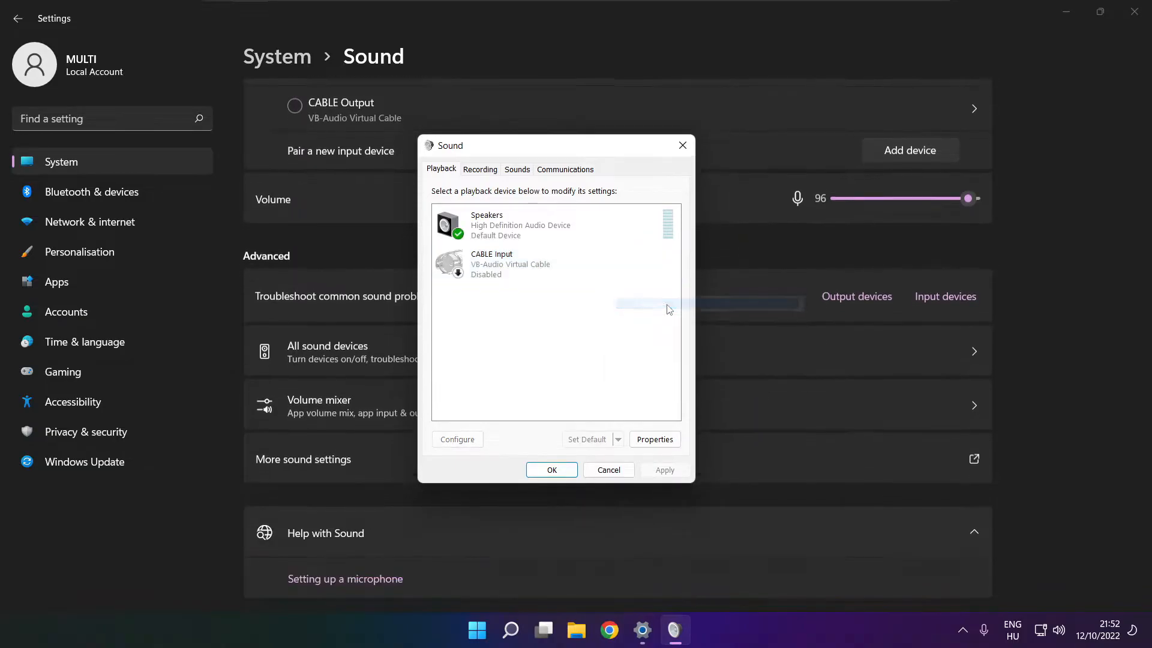
{"action": "left_click", "coordinate": [519, 225]}
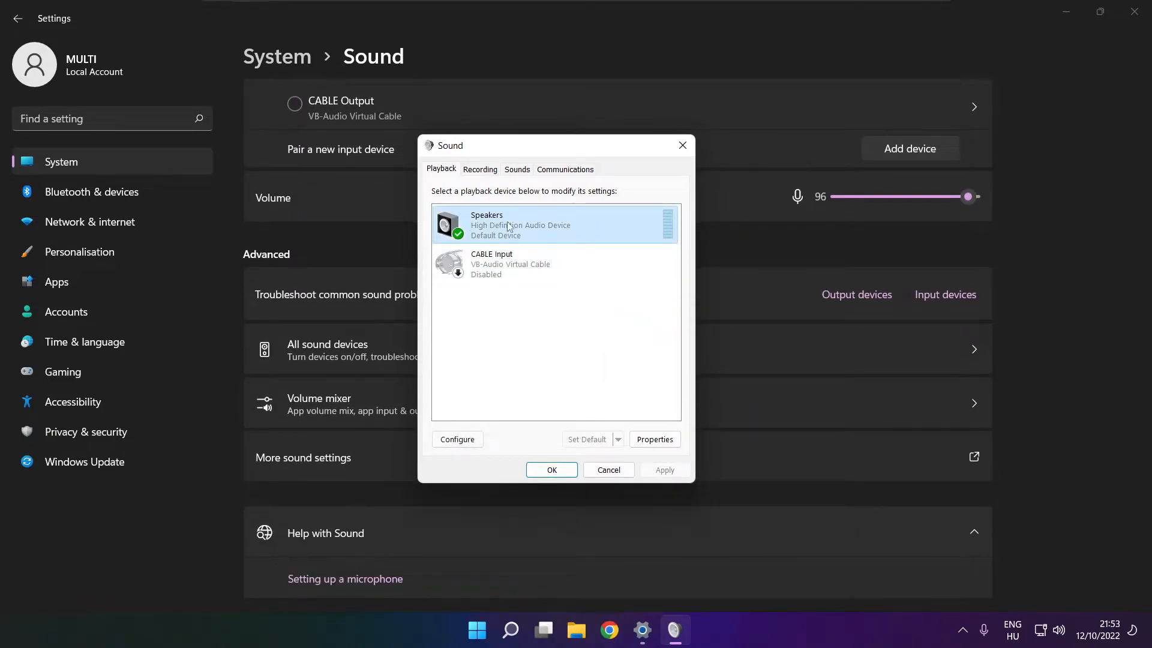
{"action": "right_click", "coordinate": [554, 225]}
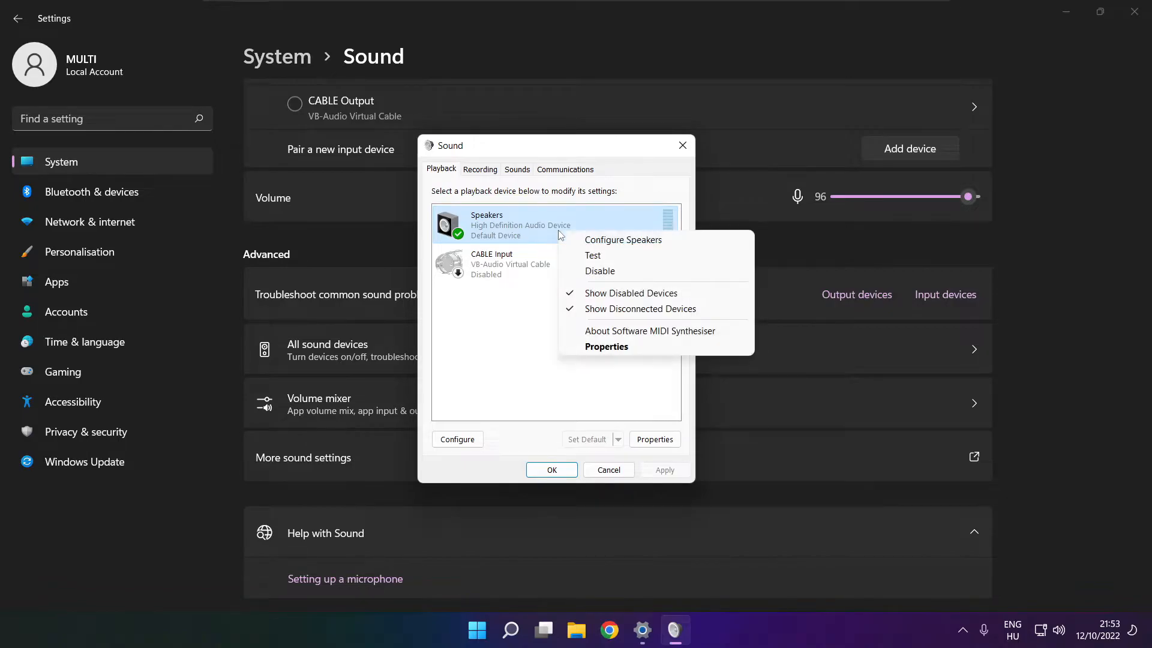
{"action": "left_click", "coordinate": [622, 240]}
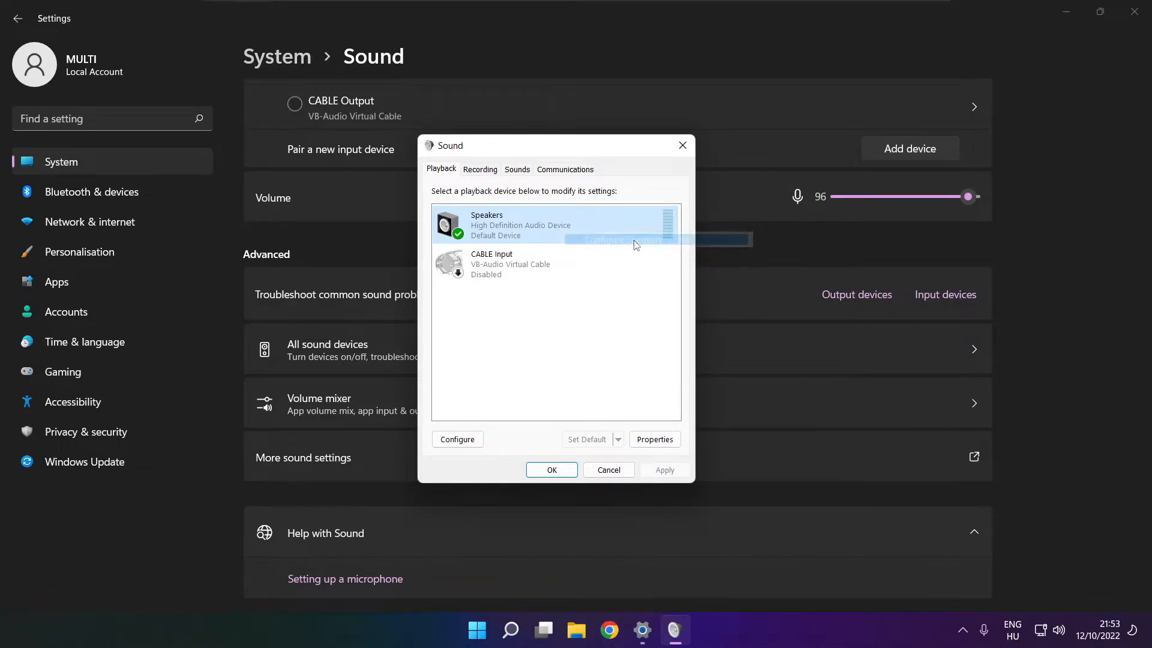
{"action": "left_click", "coordinate": [457, 439]}
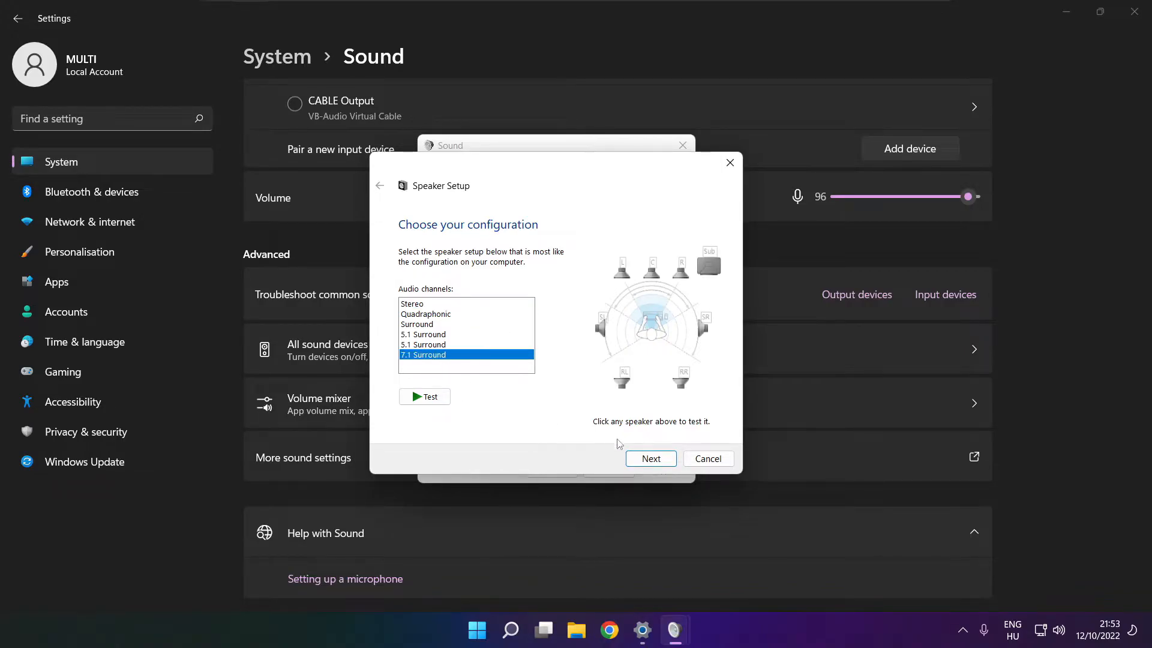
Step: Complete Speaker Setup as 7.1 Surround keeping all optional speakers ticked
{"action": "left_click", "coordinate": [649, 458]}
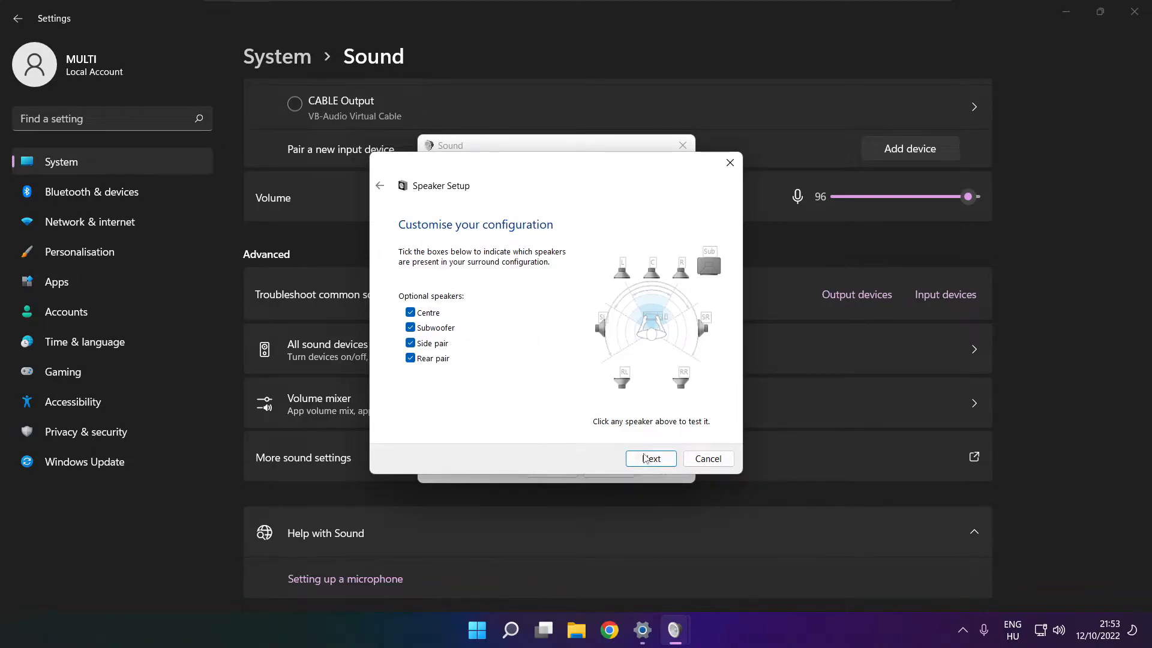
{"action": "left_click", "coordinate": [649, 458]}
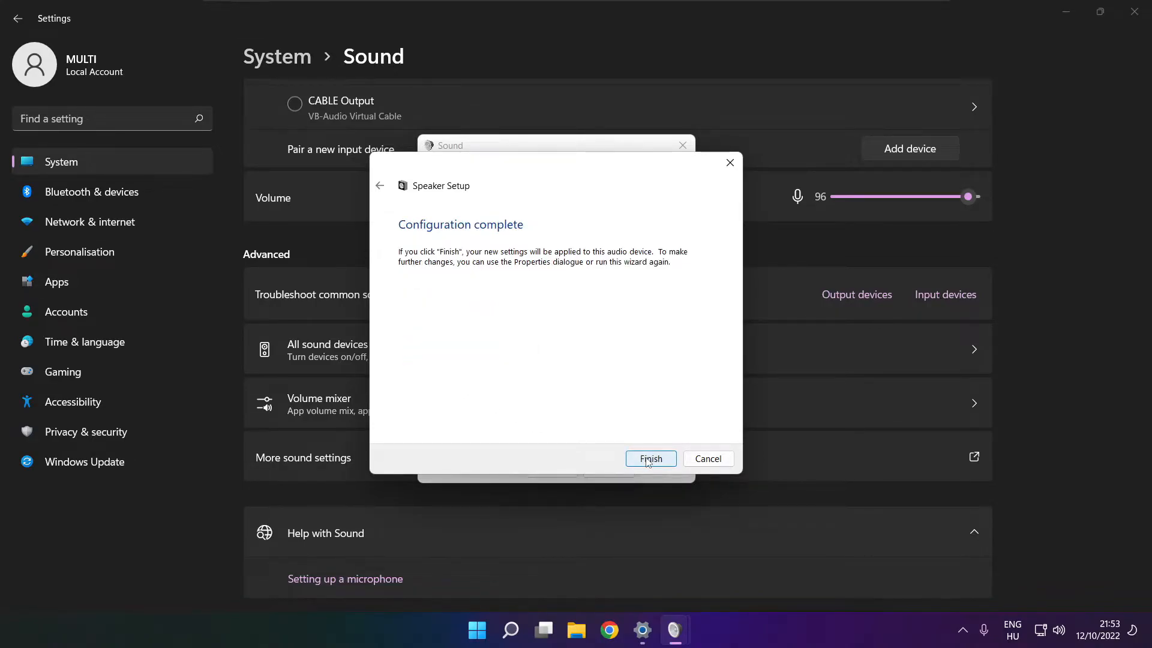
{"action": "left_click", "coordinate": [649, 458]}
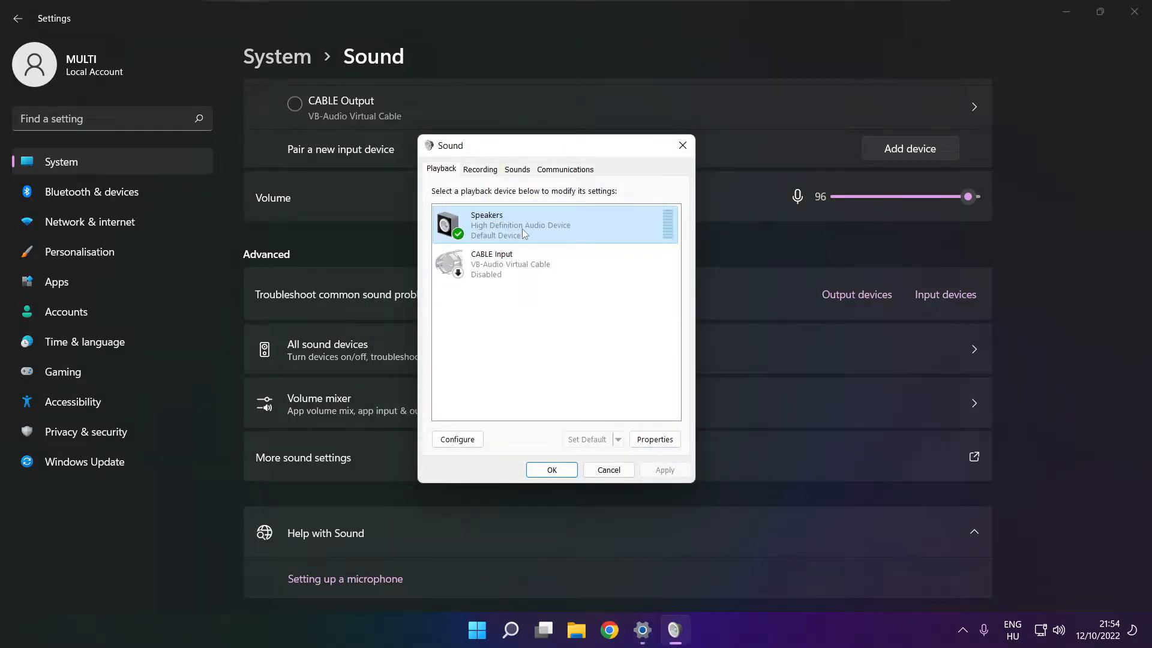
Step: In Speakers Properties, tick Disable all enhancements on the Enhancements tab and apply it
{"action": "left_click", "coordinate": [654, 439]}
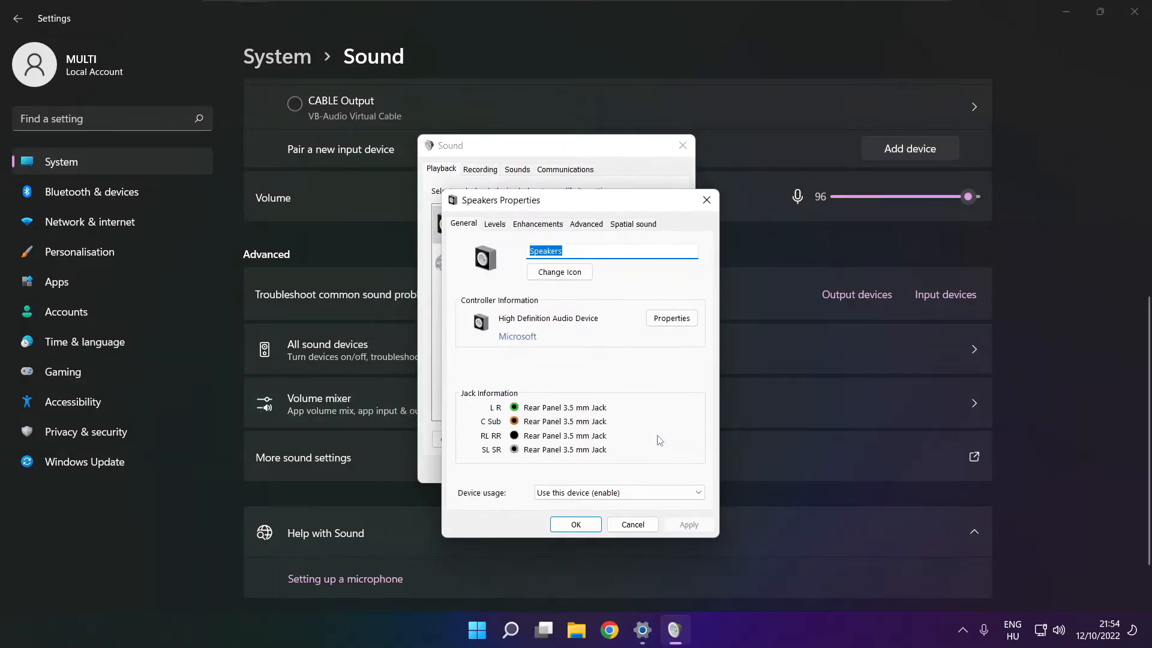
{"action": "left_click", "coordinate": [495, 224]}
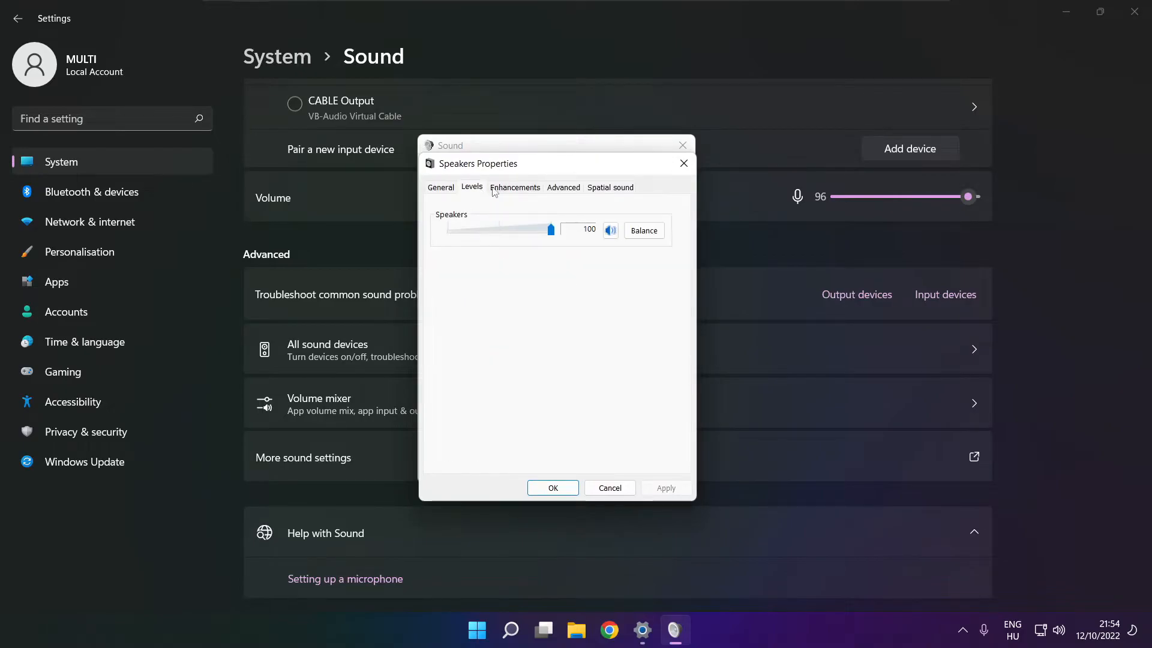
{"action": "left_click", "coordinate": [515, 187]}
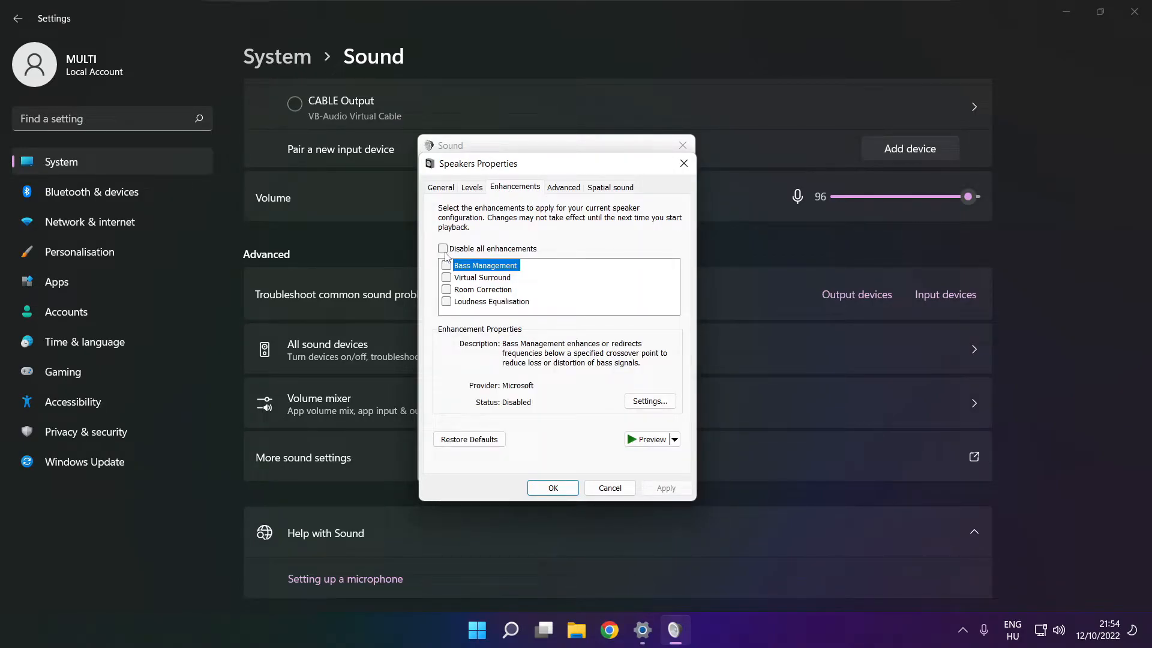
{"action": "left_click", "coordinate": [443, 249]}
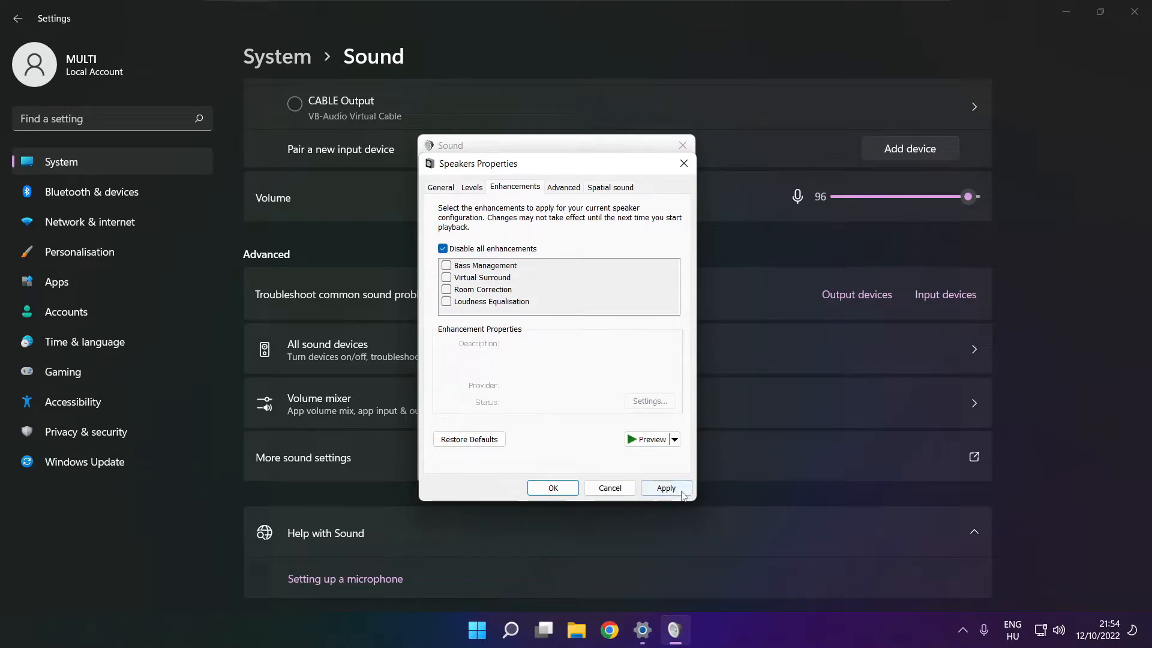
{"action": "left_click", "coordinate": [665, 487]}
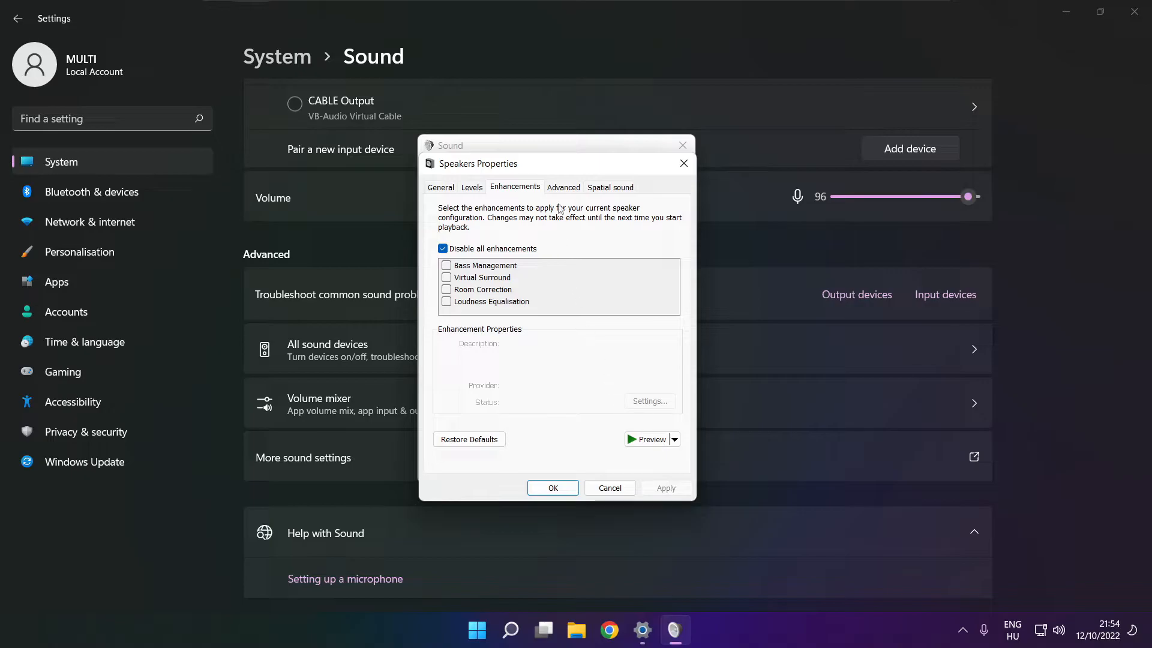
Step: Set the Advanced default format to 16 bit, 48000 Hz (DVD Quality) and close both sound windows
{"action": "left_click", "coordinate": [562, 187]}
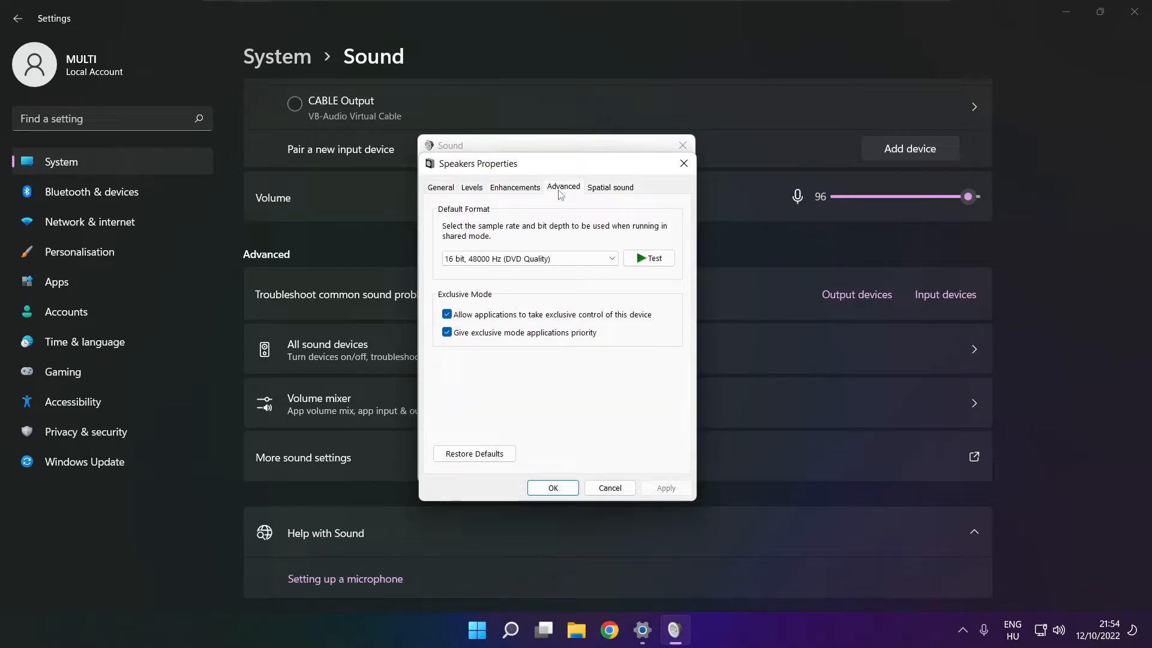
{"action": "left_click", "coordinate": [608, 258]}
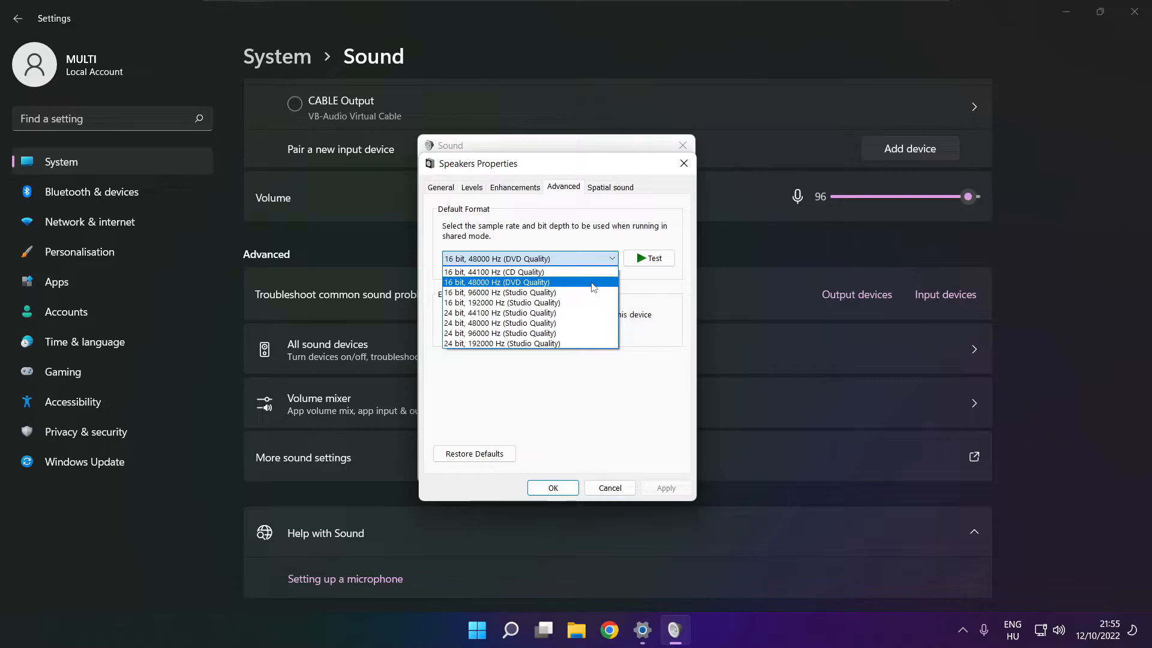
{"action": "left_click", "coordinate": [497, 282]}
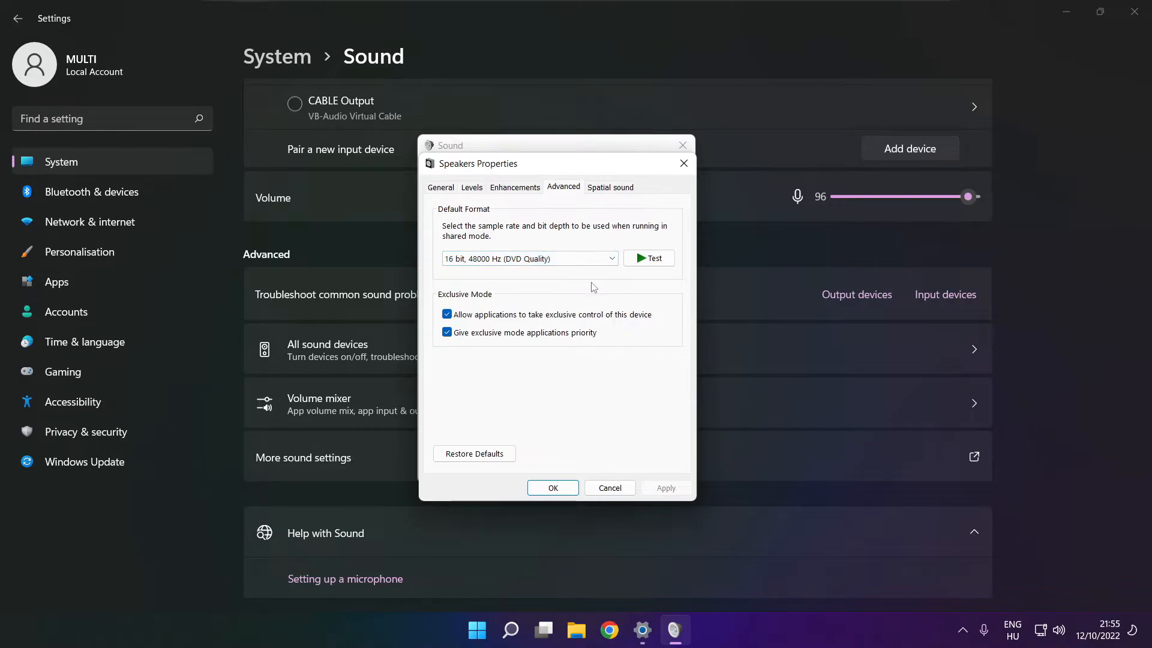
{"action": "mouse_move", "coordinate": [551, 488]}
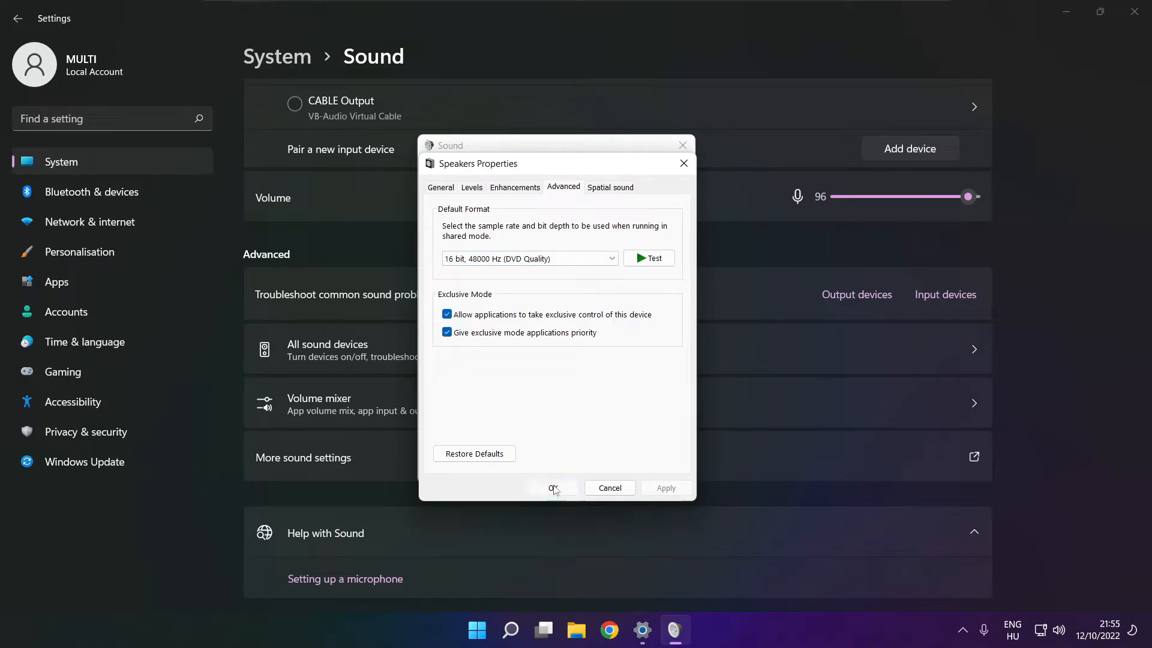
{"action": "left_click", "coordinate": [553, 488]}
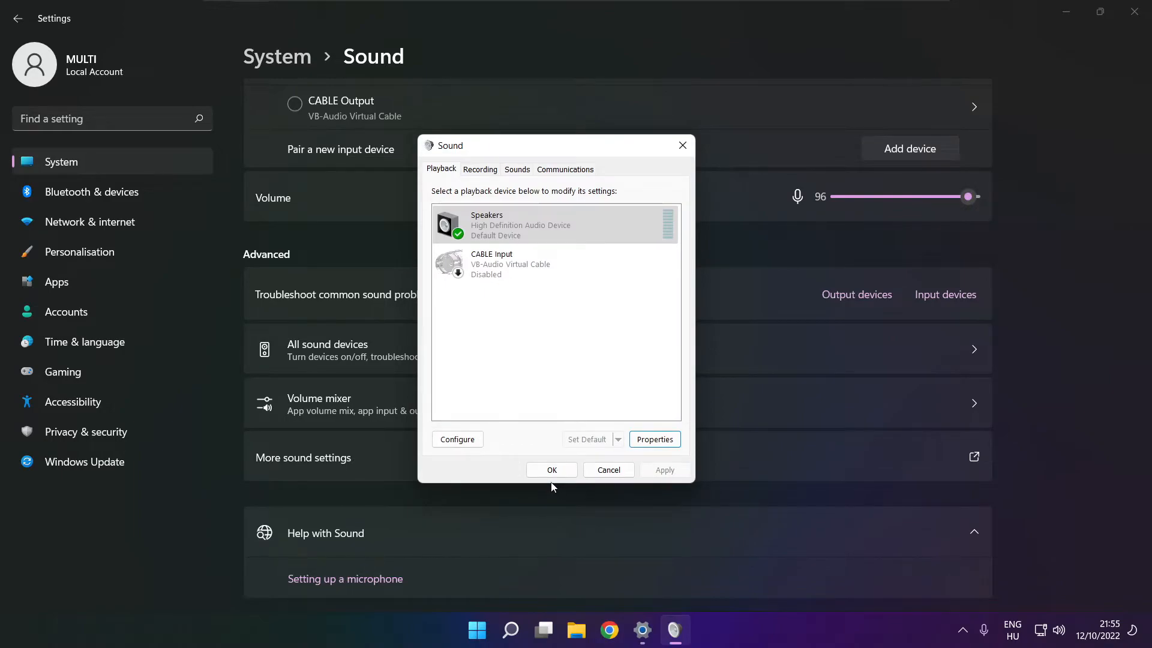
{"action": "mouse_move", "coordinate": [551, 469]}
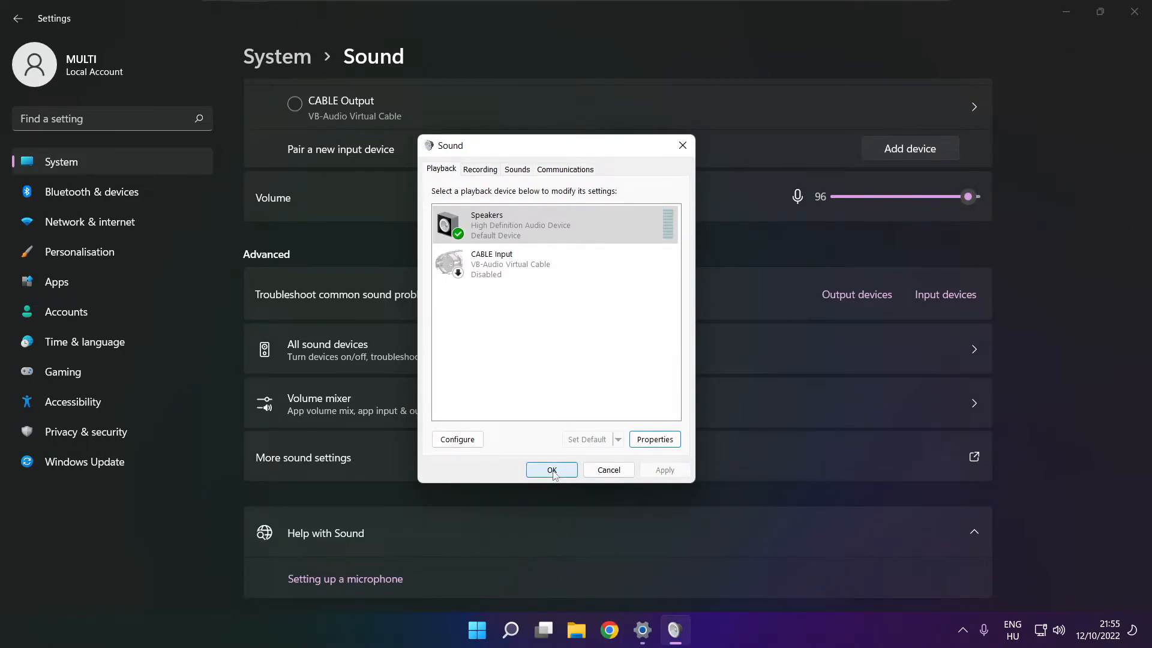
{"action": "left_click", "coordinate": [551, 469]}
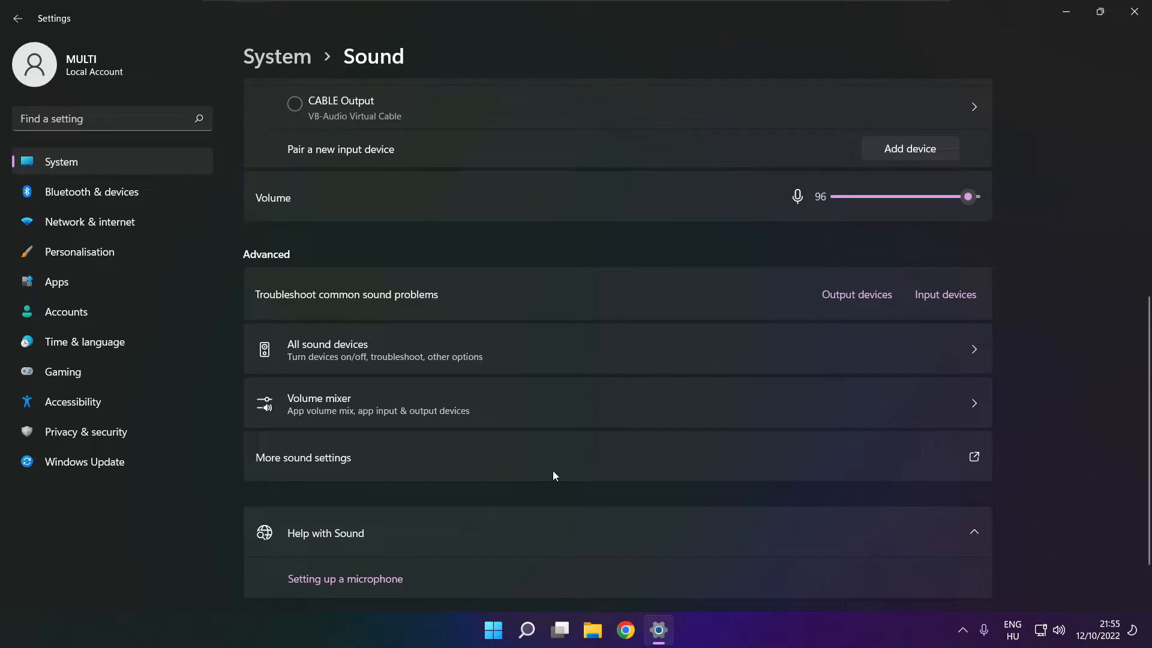
{"action": "mouse_move", "coordinate": [1134, 12]}
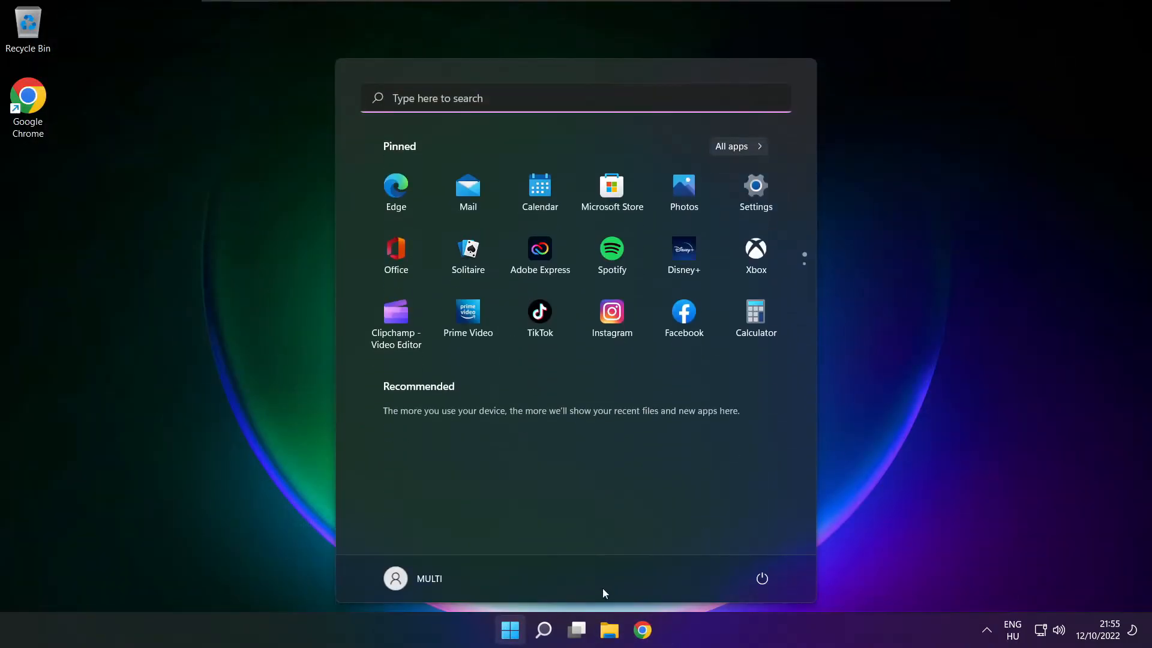
Step: Search Windows for 'device Manager' from the taskbar search
{"action": "left_click", "coordinate": [762, 578]}
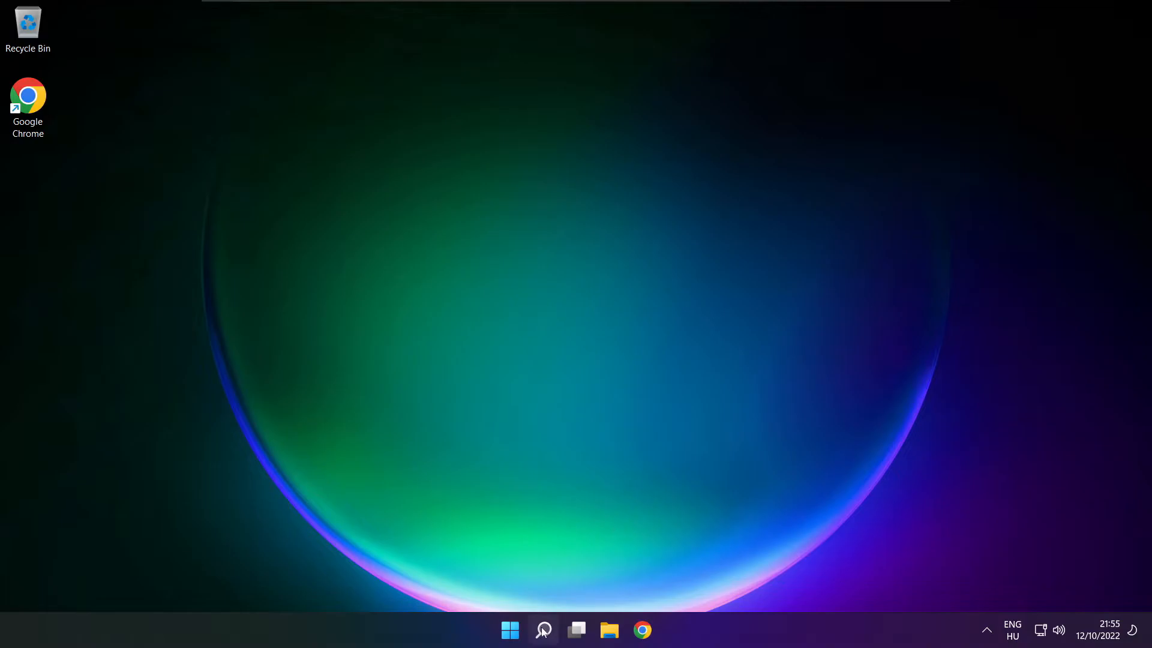
{"action": "left_click", "coordinate": [542, 629]}
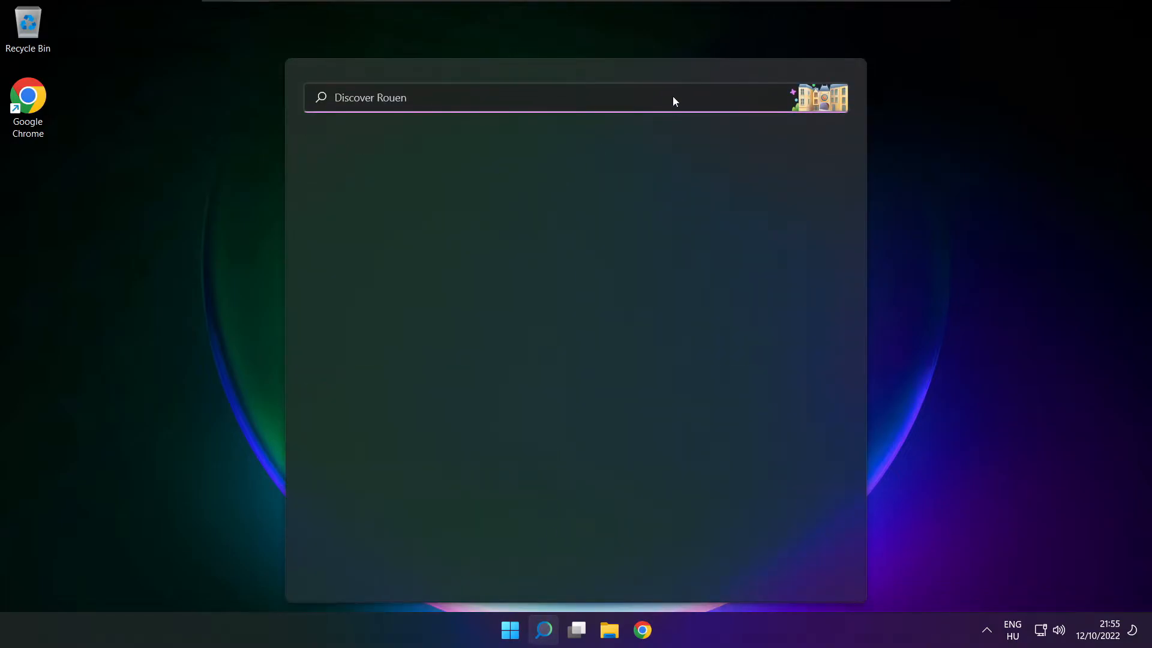
{"action": "type", "text": "device Manager"}
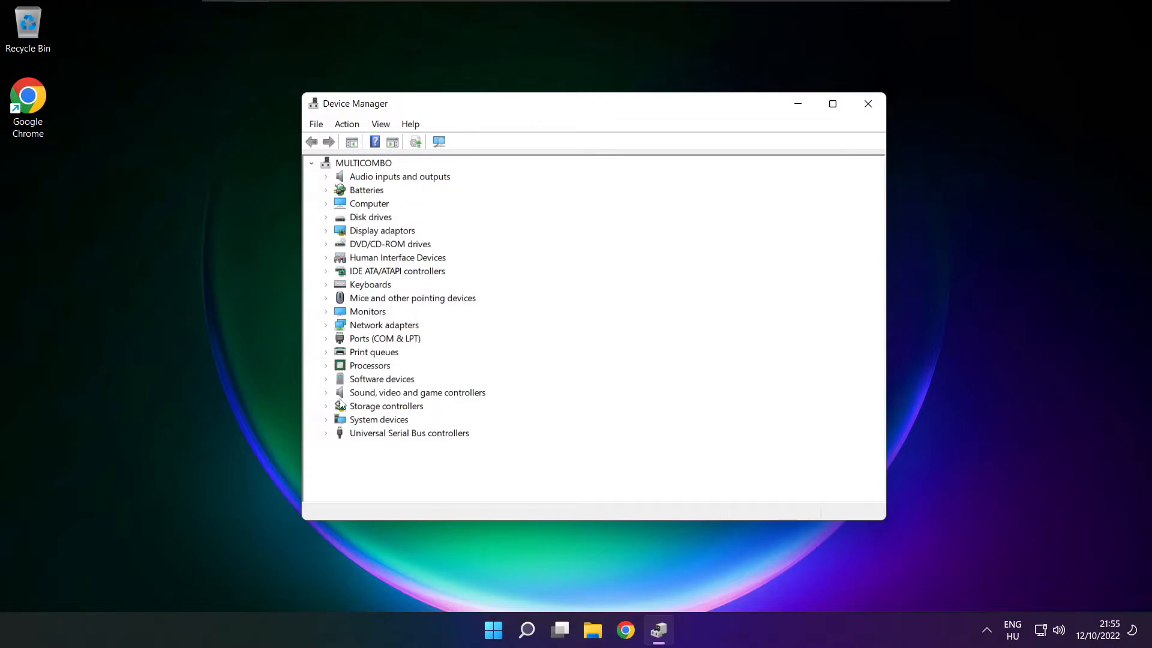
Step: Under Sound, video and game controllers, start Update driver for High Definition Audio Device
{"action": "left_click", "coordinate": [417, 392]}
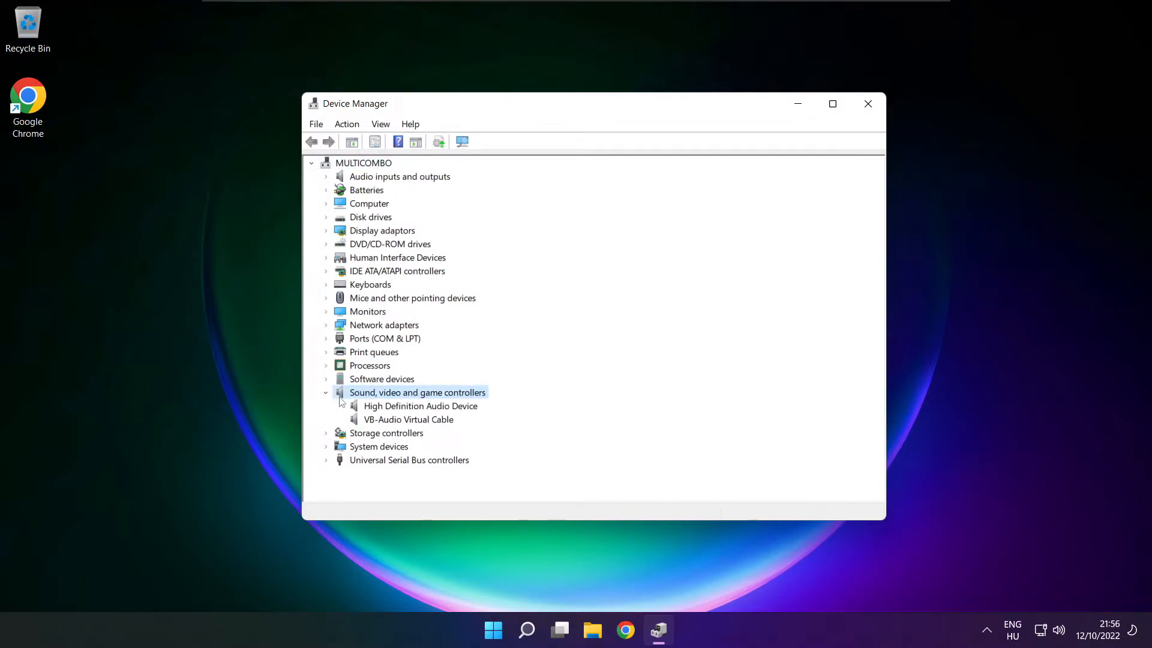
{"action": "left_click", "coordinate": [420, 405]}
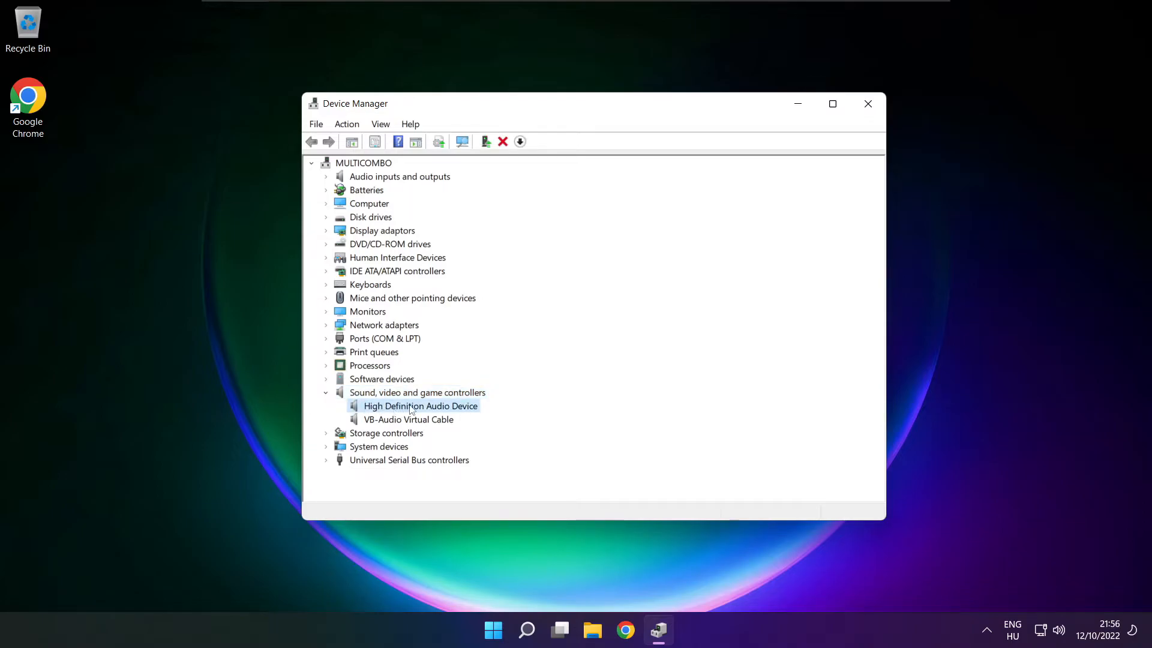
{"action": "right_click", "coordinate": [420, 406]}
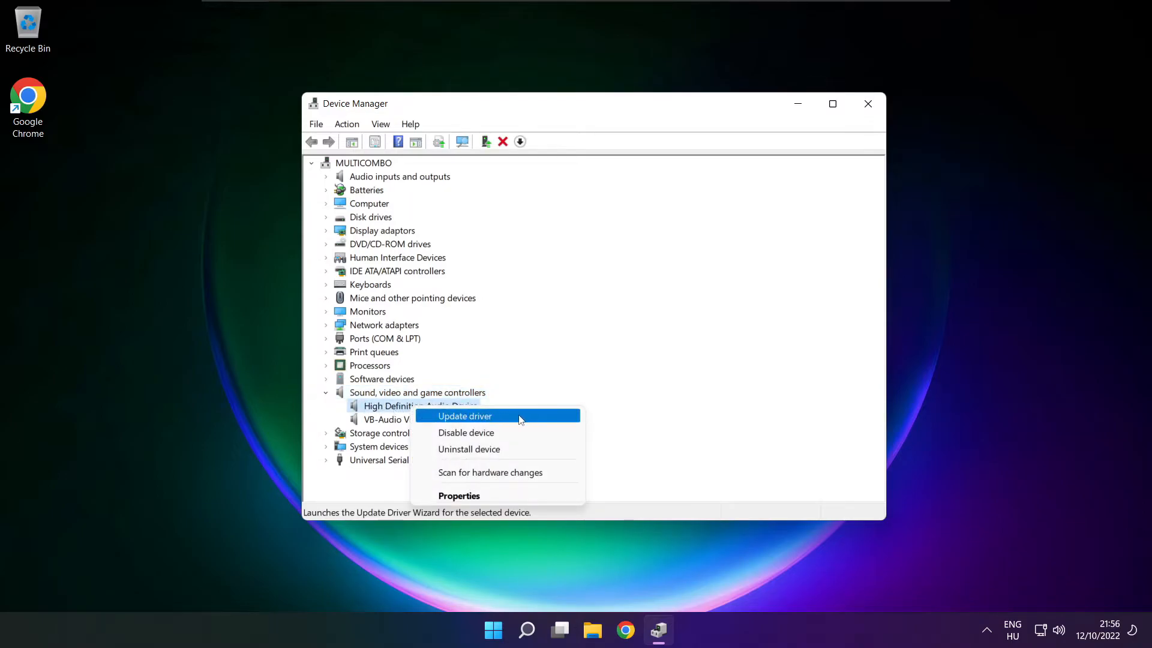
{"action": "left_click", "coordinate": [465, 416]}
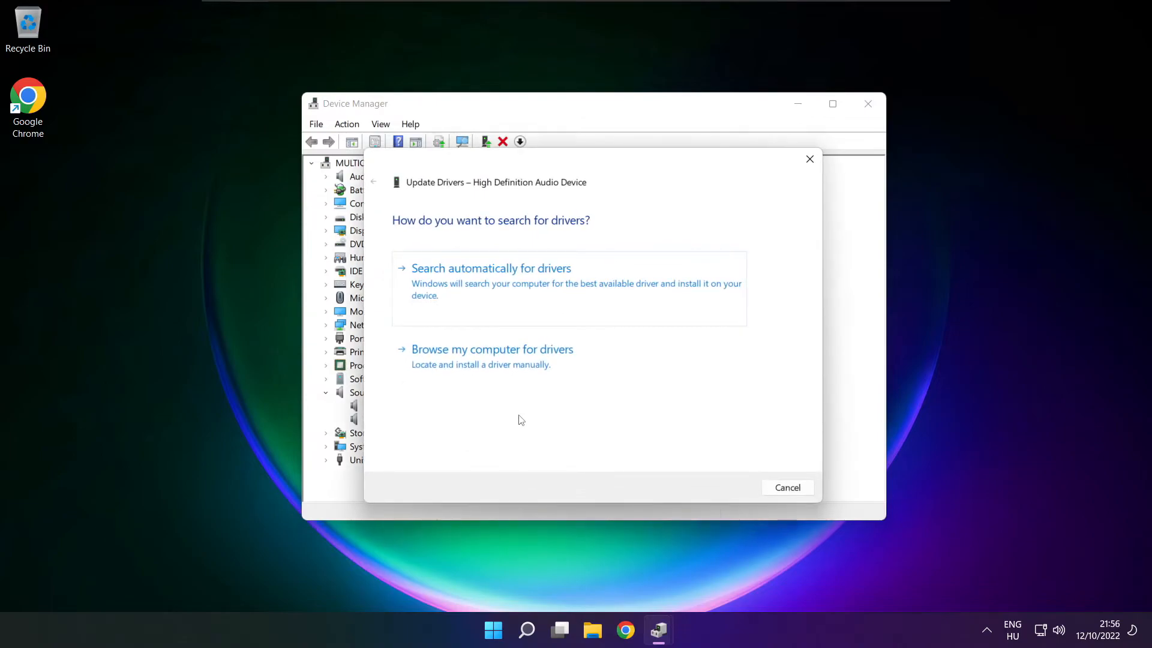
{"action": "mouse_move", "coordinate": [408, 366]}
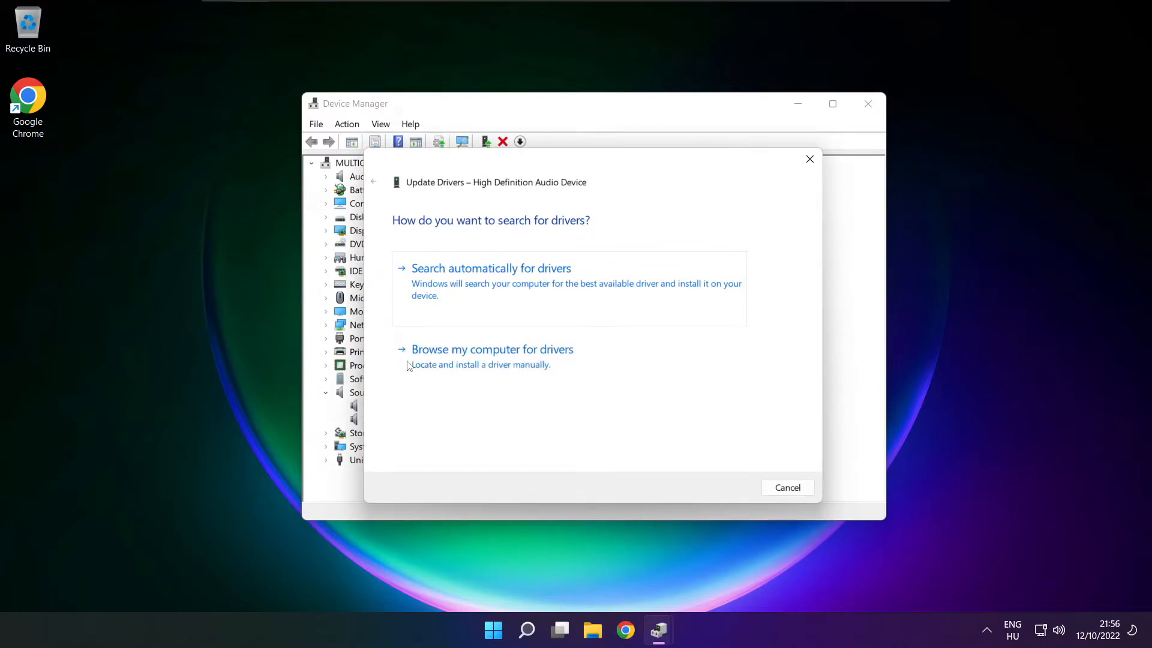
{"action": "mouse_move", "coordinate": [492, 357]}
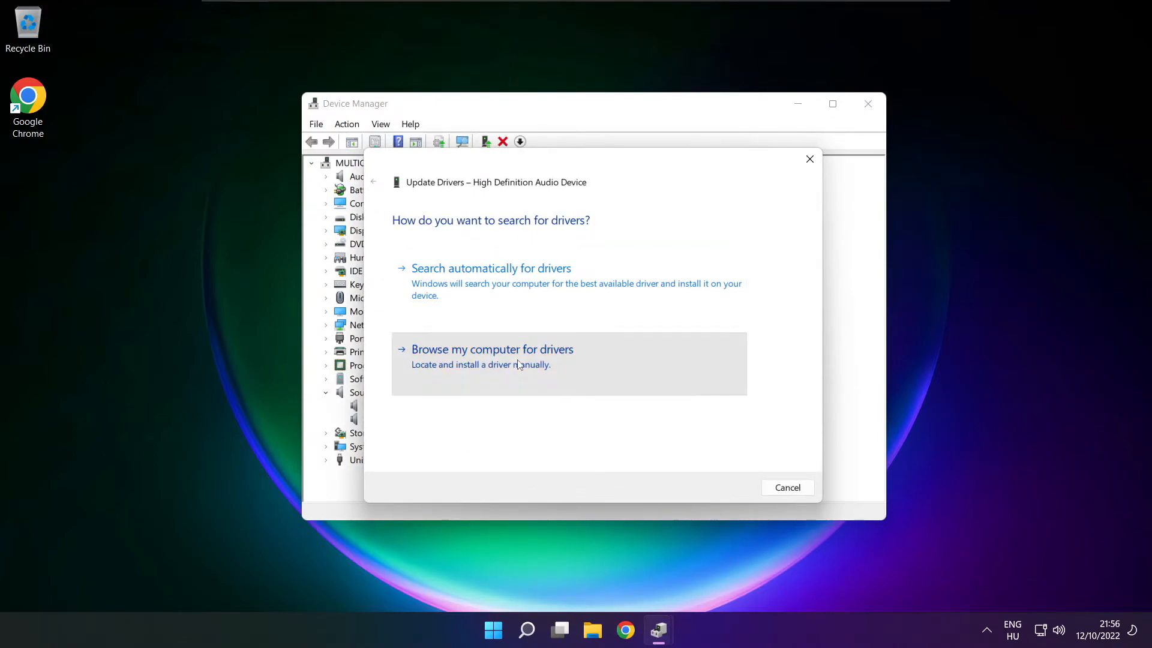
Step: Reinstall High Definition Audio Device from the Let me pick compatible drivers list, confirming the warning
{"action": "left_click", "coordinate": [492, 349]}
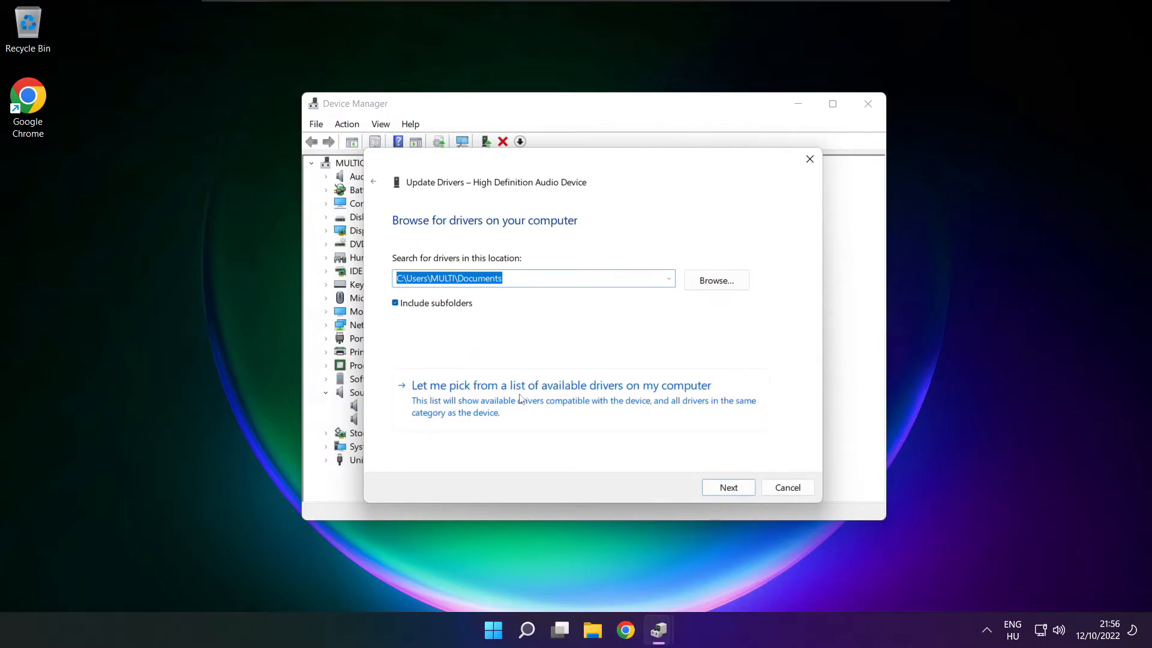
{"action": "mouse_move", "coordinate": [565, 407]}
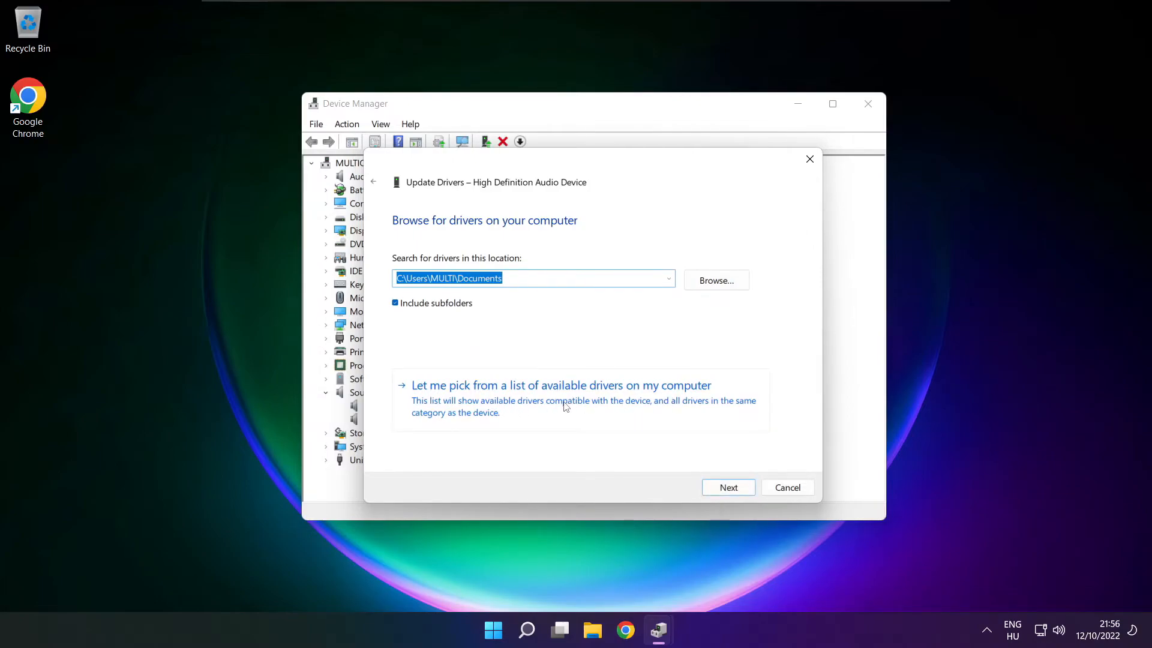
{"action": "left_click", "coordinate": [561, 385]}
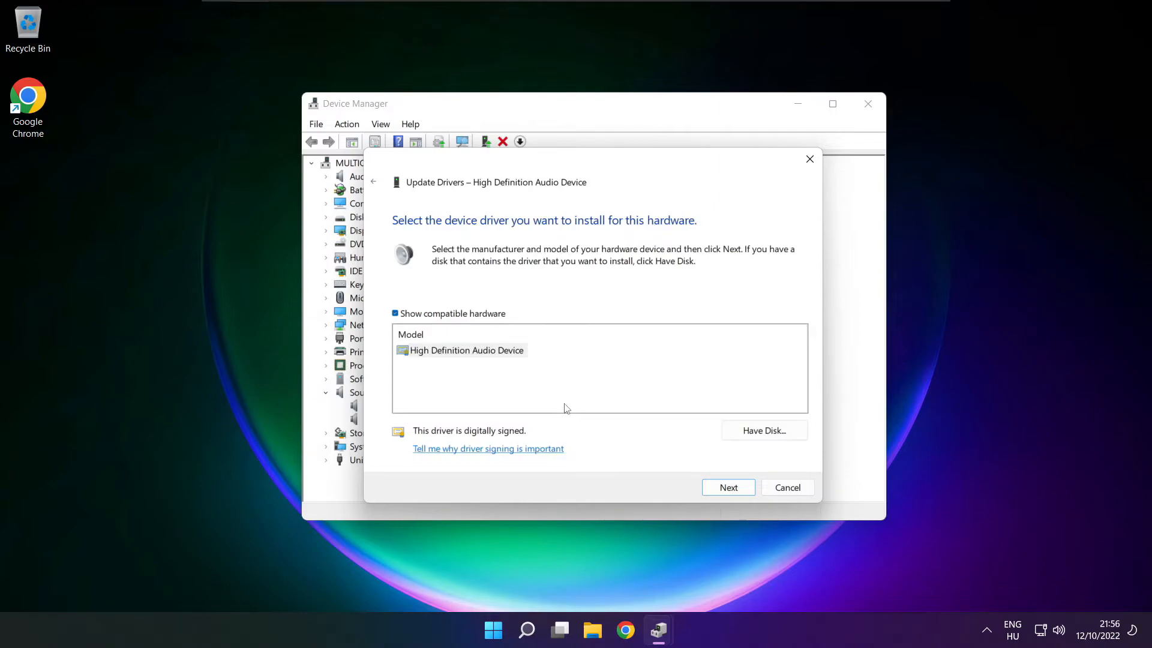
{"action": "left_click", "coordinate": [464, 349]}
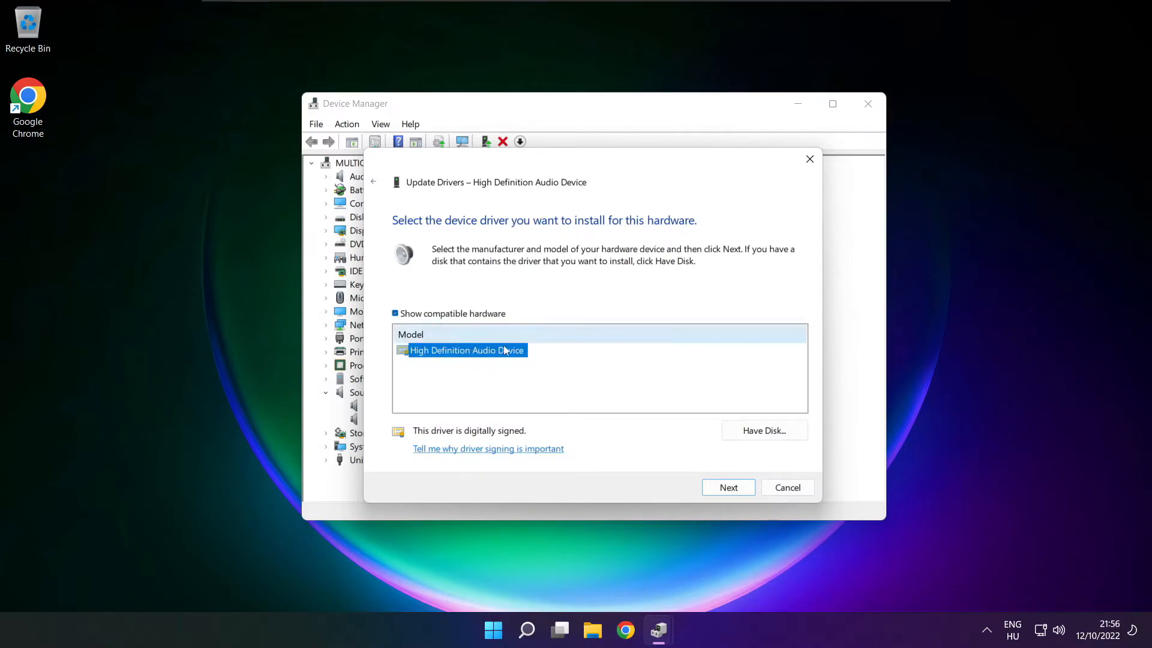
{"action": "mouse_move", "coordinate": [728, 487]}
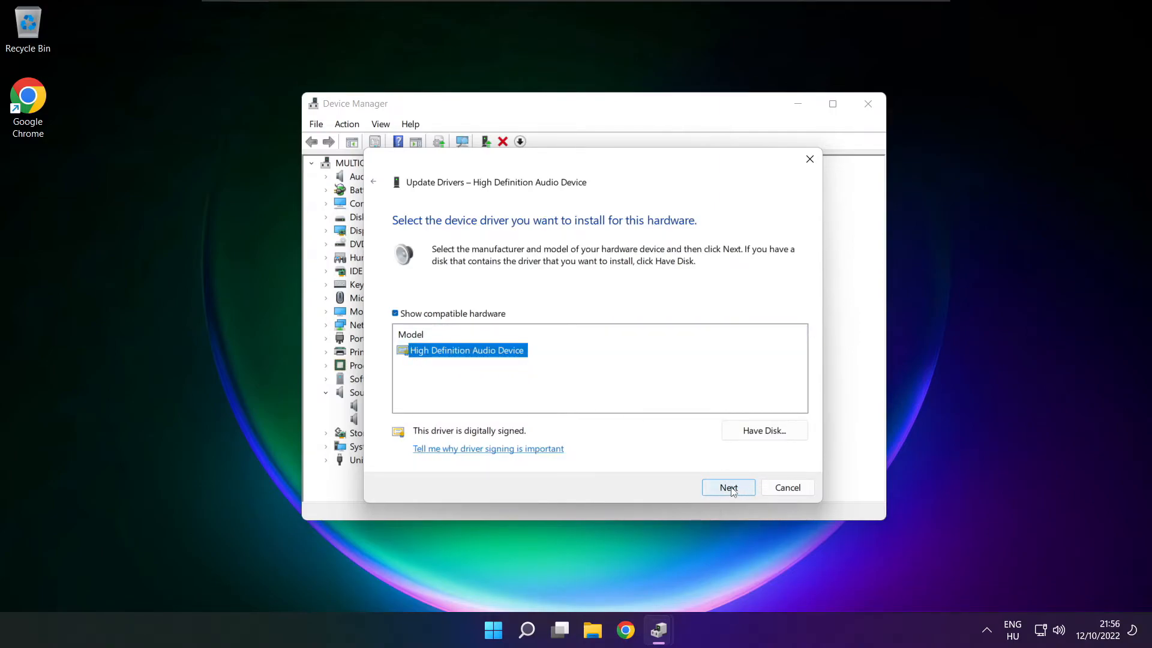
{"action": "left_click", "coordinate": [728, 487]}
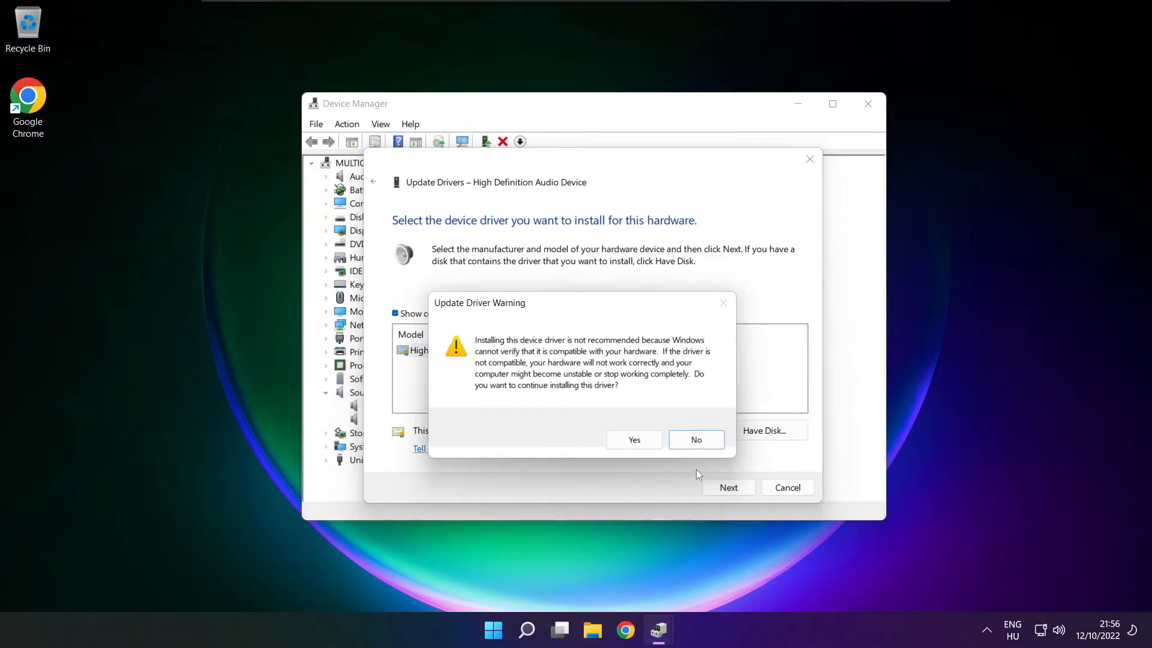
{"action": "left_click", "coordinate": [634, 439]}
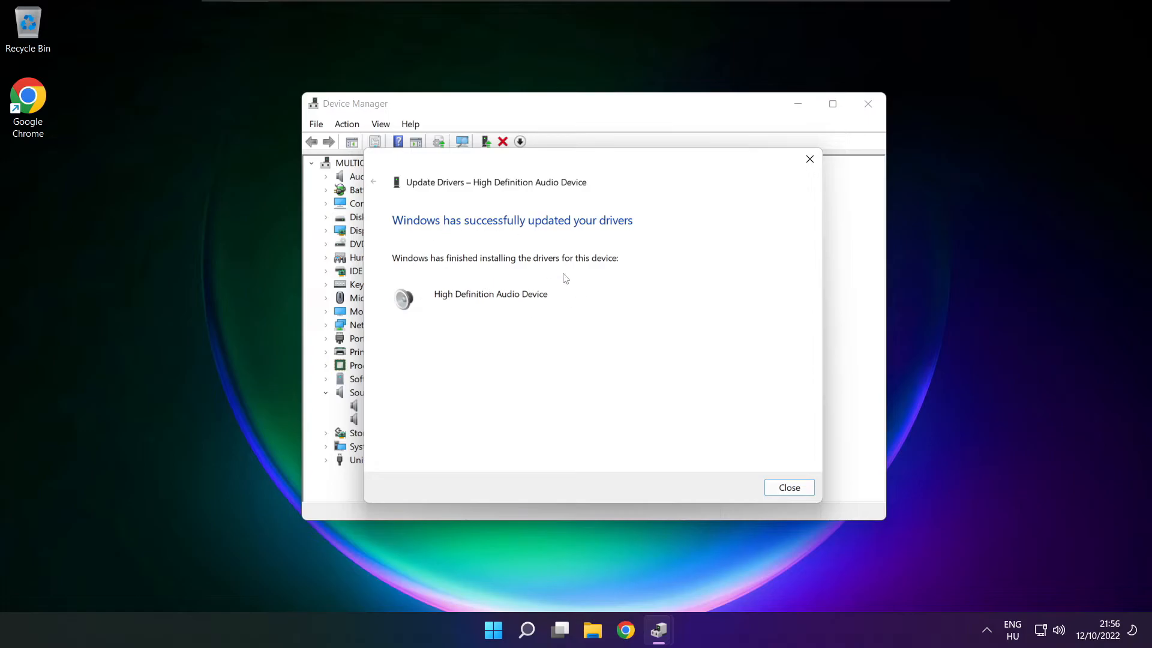
{"action": "left_click", "coordinate": [787, 487]}
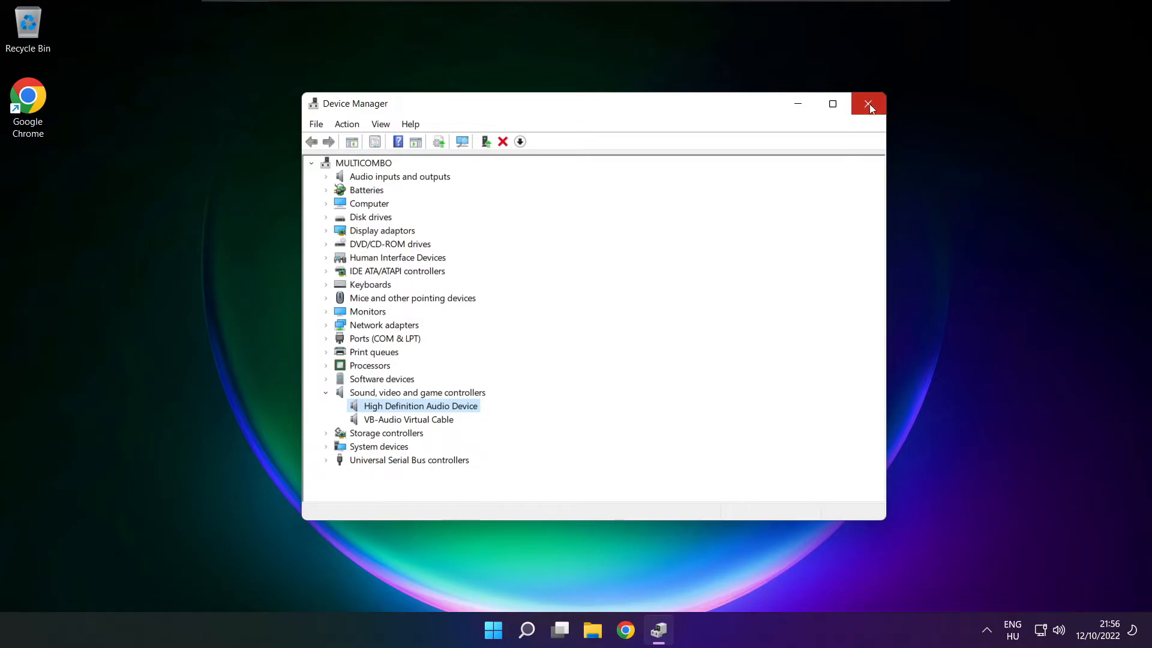
Step: Close Device Manager to return to the desktop
{"action": "left_click", "coordinate": [868, 103]}
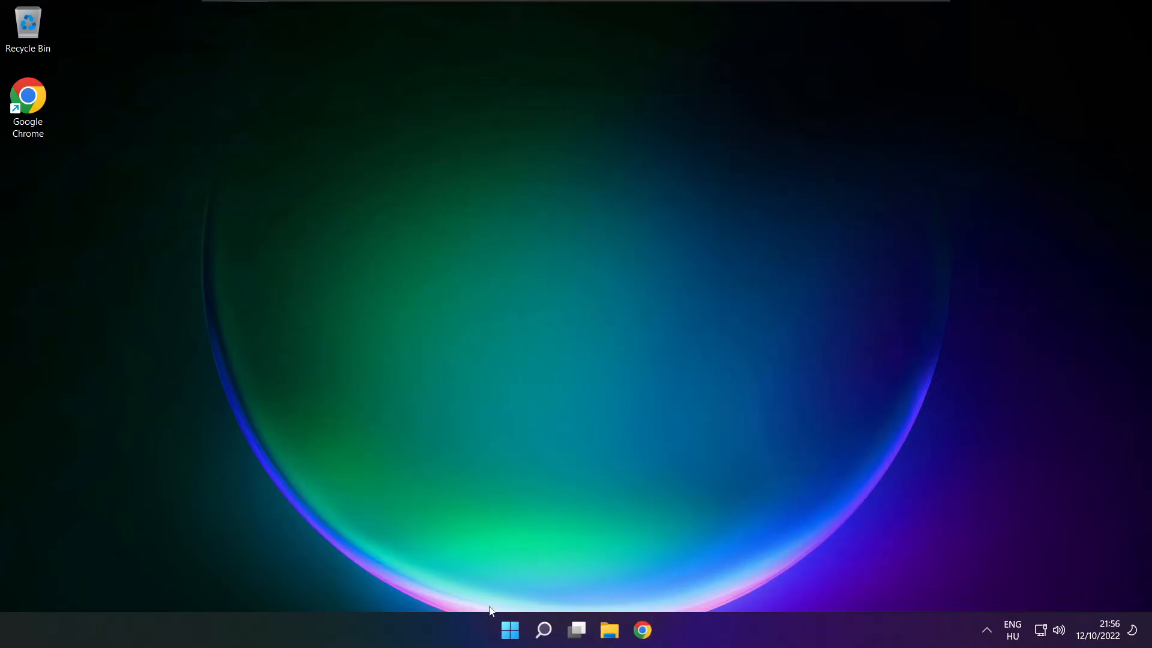
Step: Restart the PC from the Start menu's power options
{"action": "left_click", "coordinate": [509, 630]}
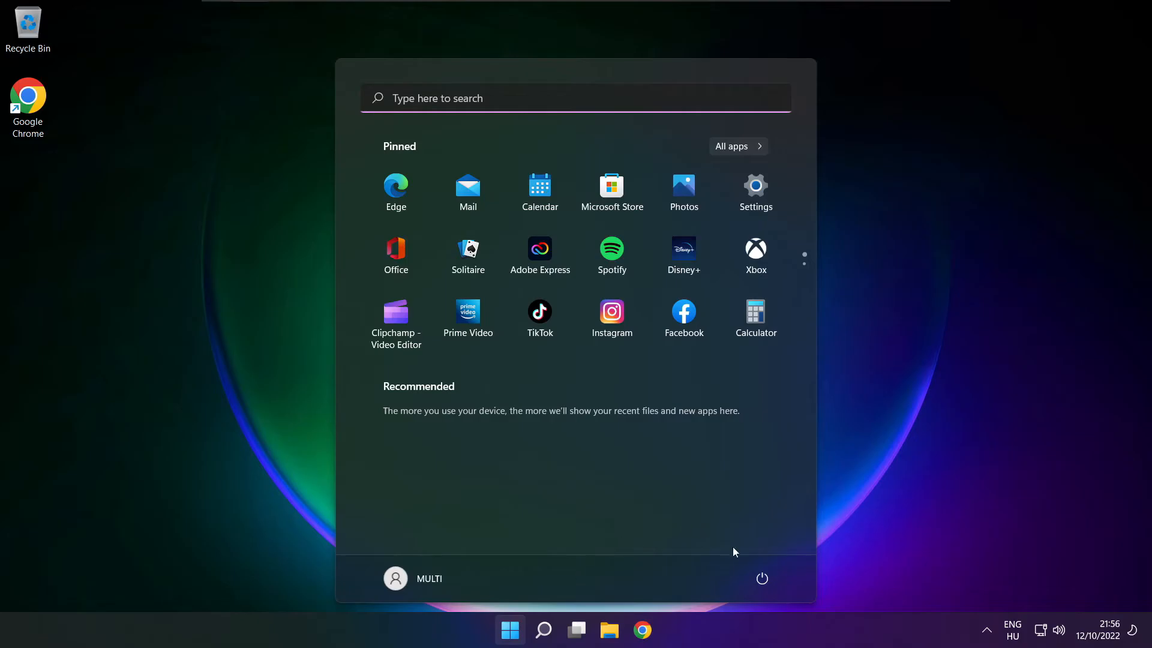
{"action": "left_click", "coordinate": [762, 578]}
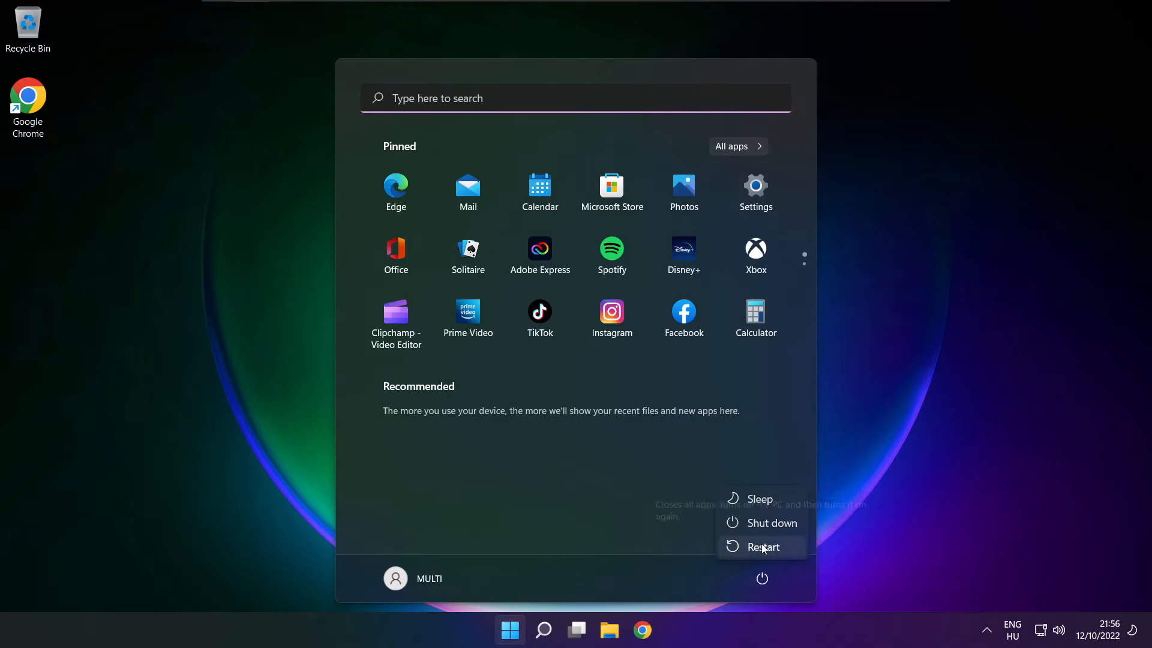
{"action": "left_click", "coordinate": [764, 547]}
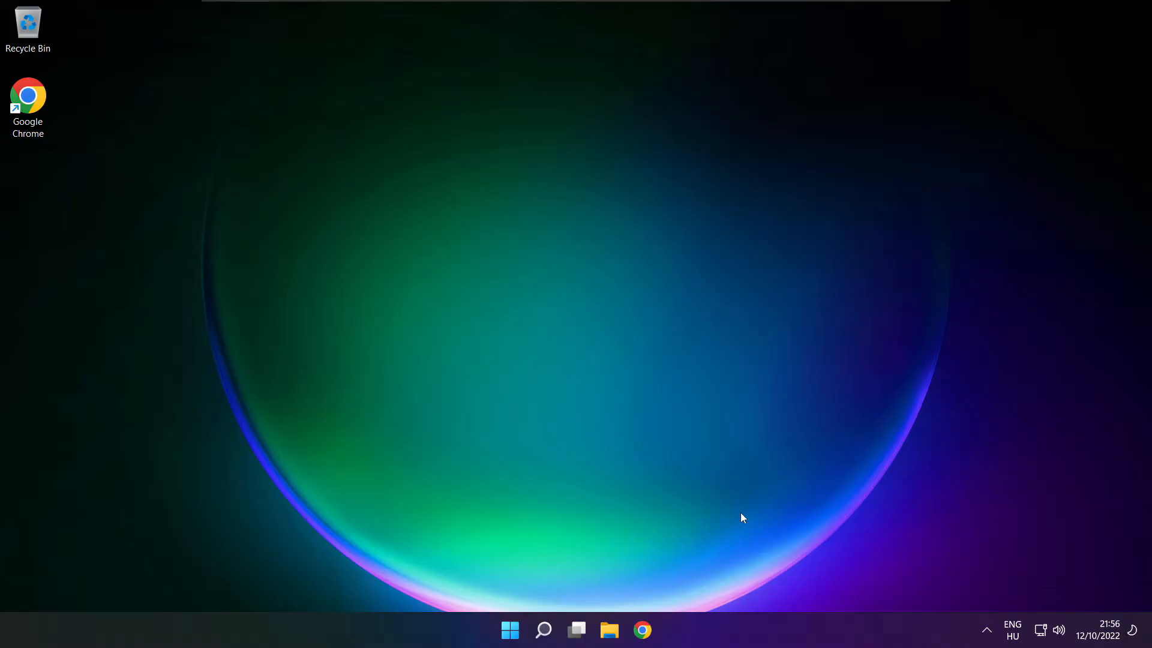
Step: Return to the Sound settings page from the speaker tray icon
{"action": "right_click", "coordinate": [1059, 630]}
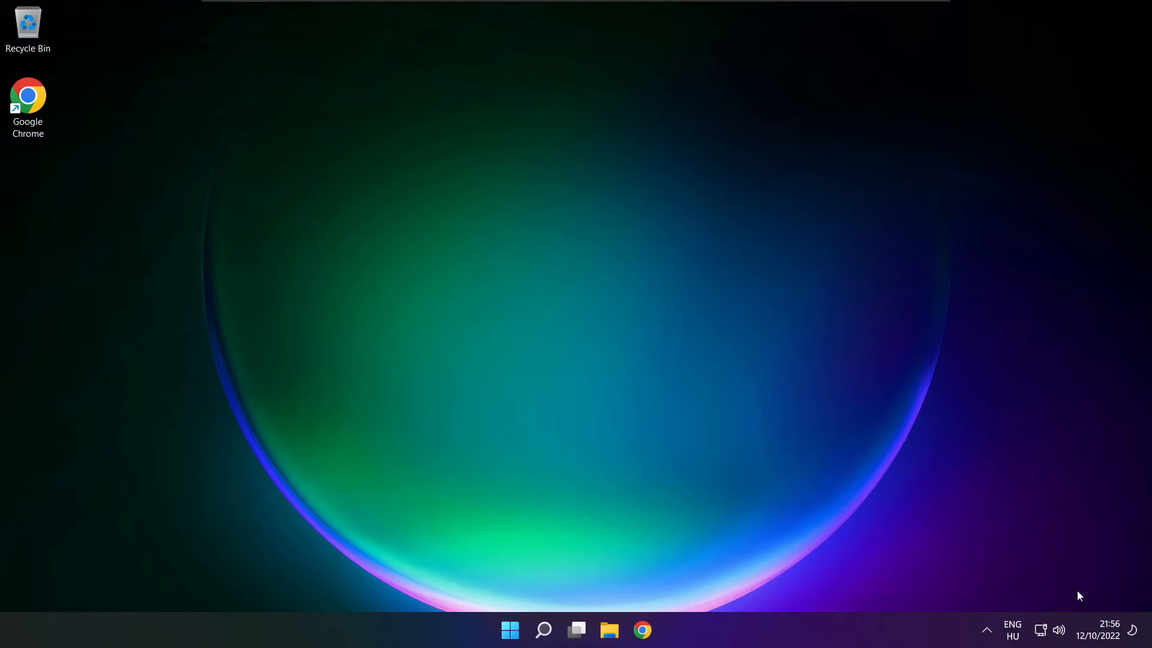
{"action": "left_click", "coordinate": [657, 629]}
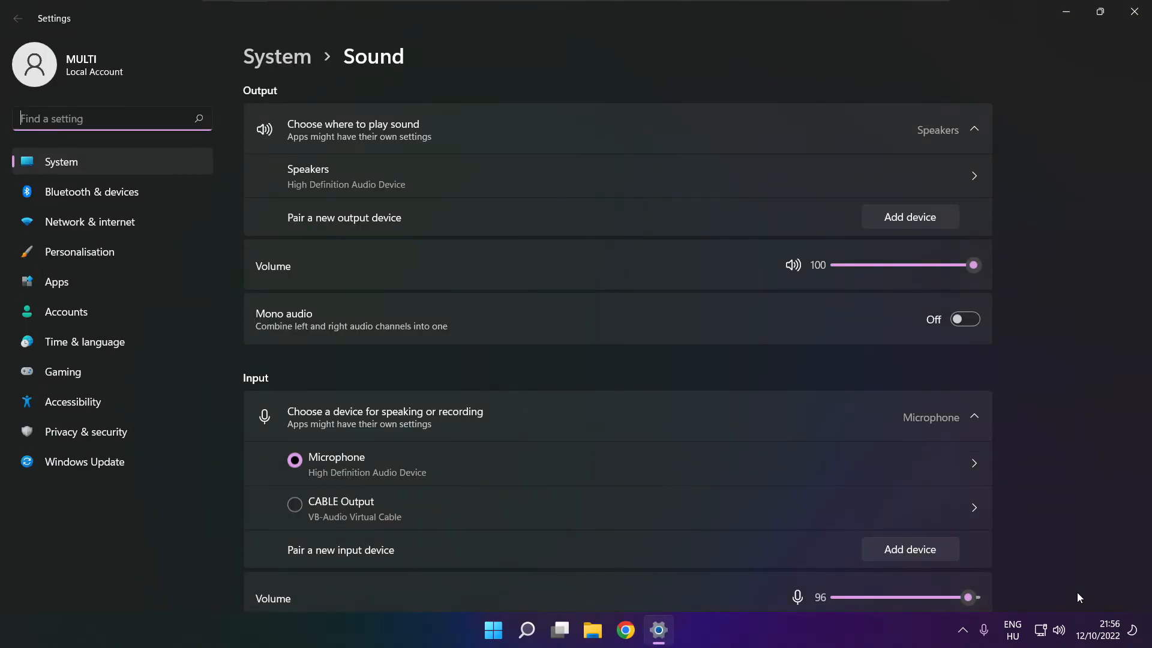
Step: Launch the Output devices troubleshooter under Troubleshoot common sound problems
{"action": "scroll", "scroll_direction": "down", "scroll_amount": 3}
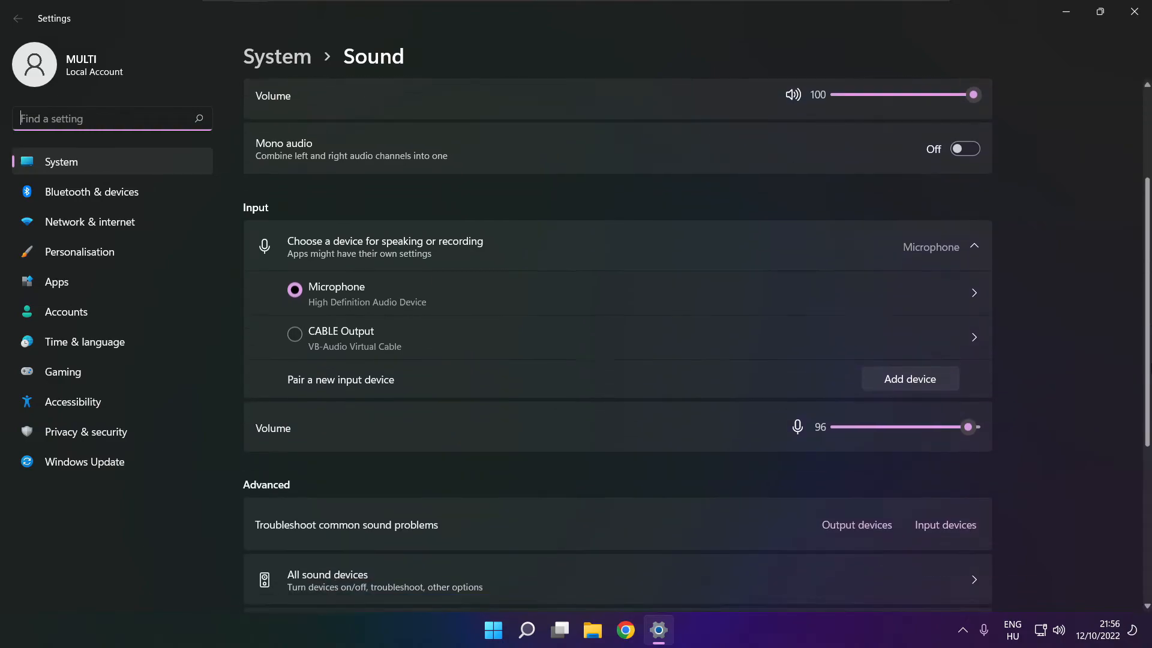
{"action": "scroll", "scroll_direction": "down", "scroll_amount": 3}
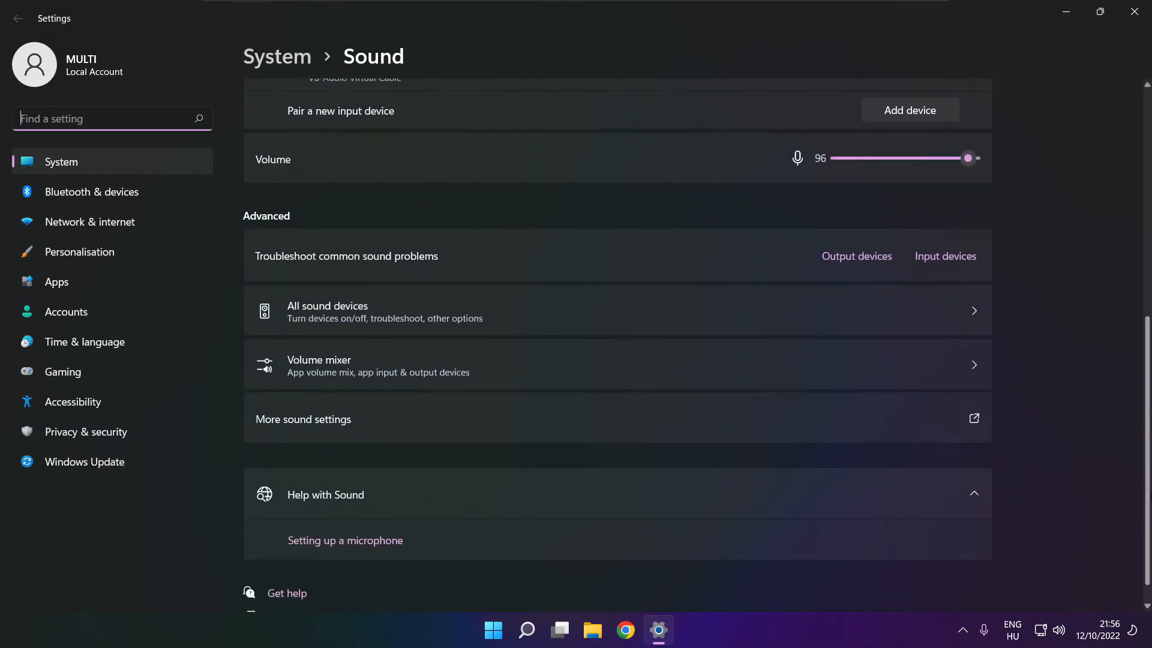
{"action": "scroll", "scroll_direction": "down", "scroll_amount": 3}
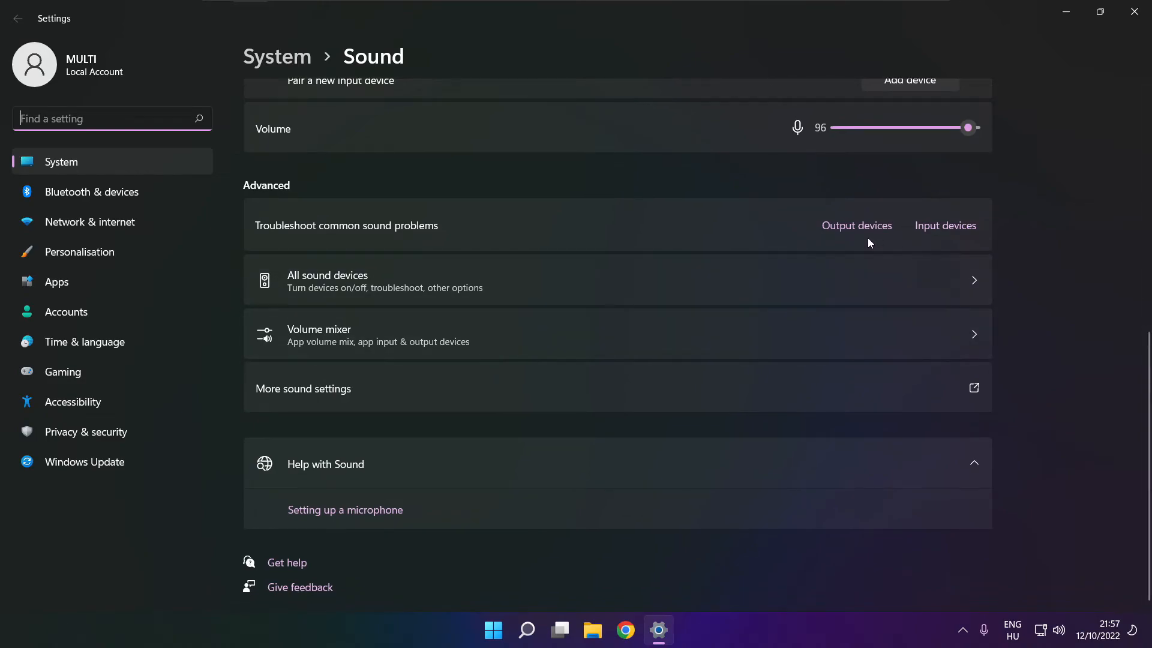
{"action": "mouse_move", "coordinate": [857, 234]}
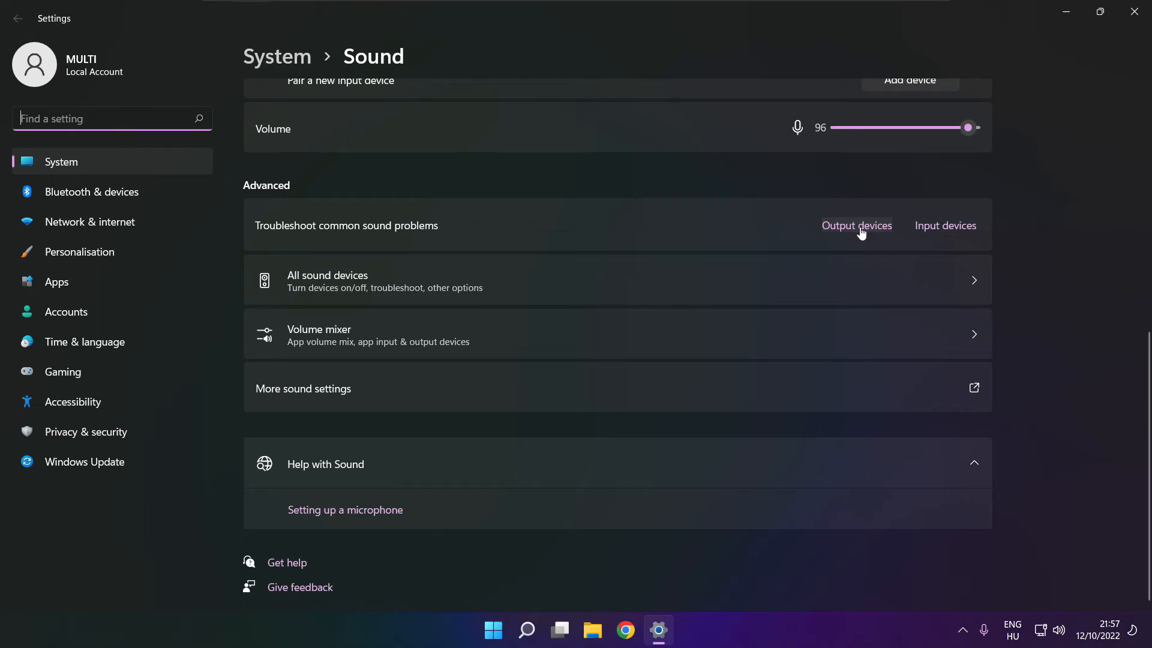
{"action": "left_click", "coordinate": [857, 226]}
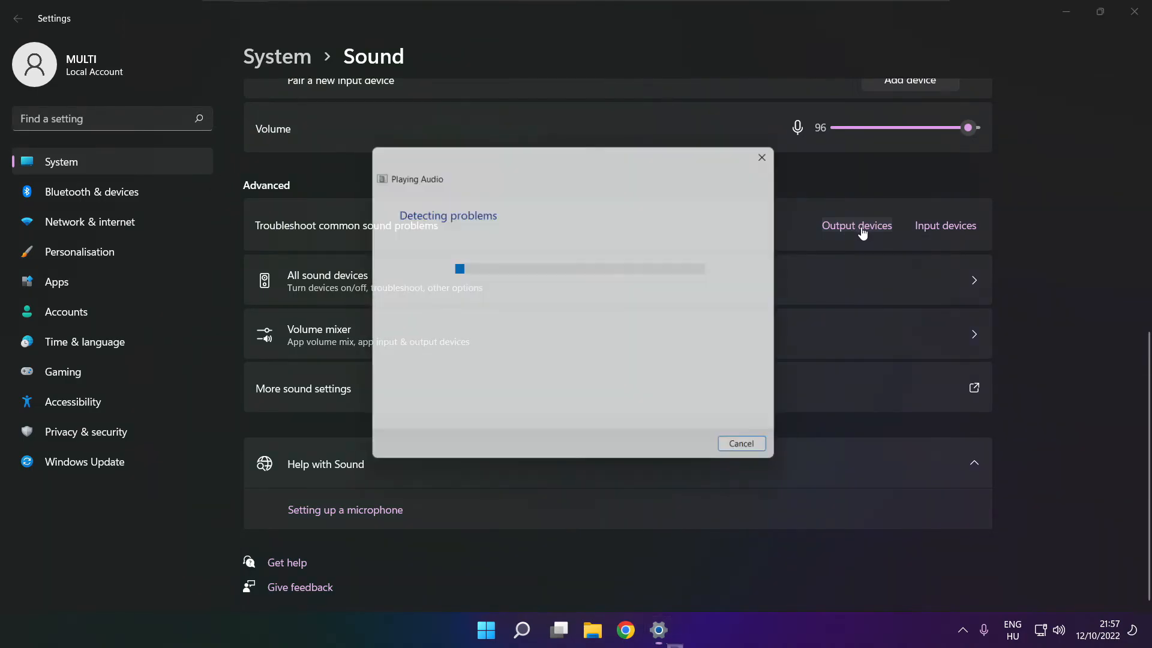